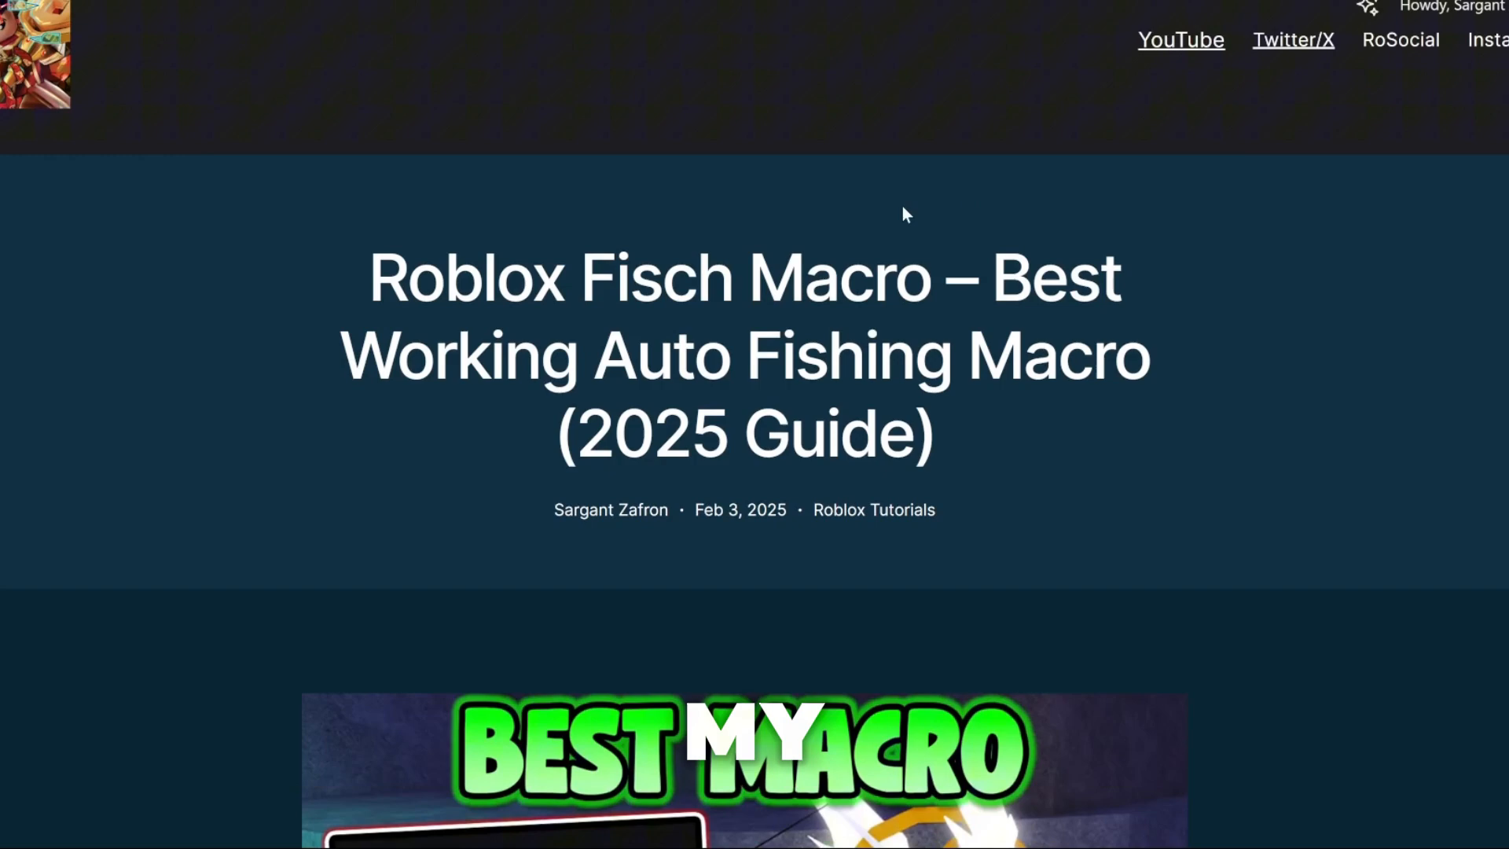
Scroll the guide down to 'How to Download & Install the Fisch Macro'.
scroll("down", 3)
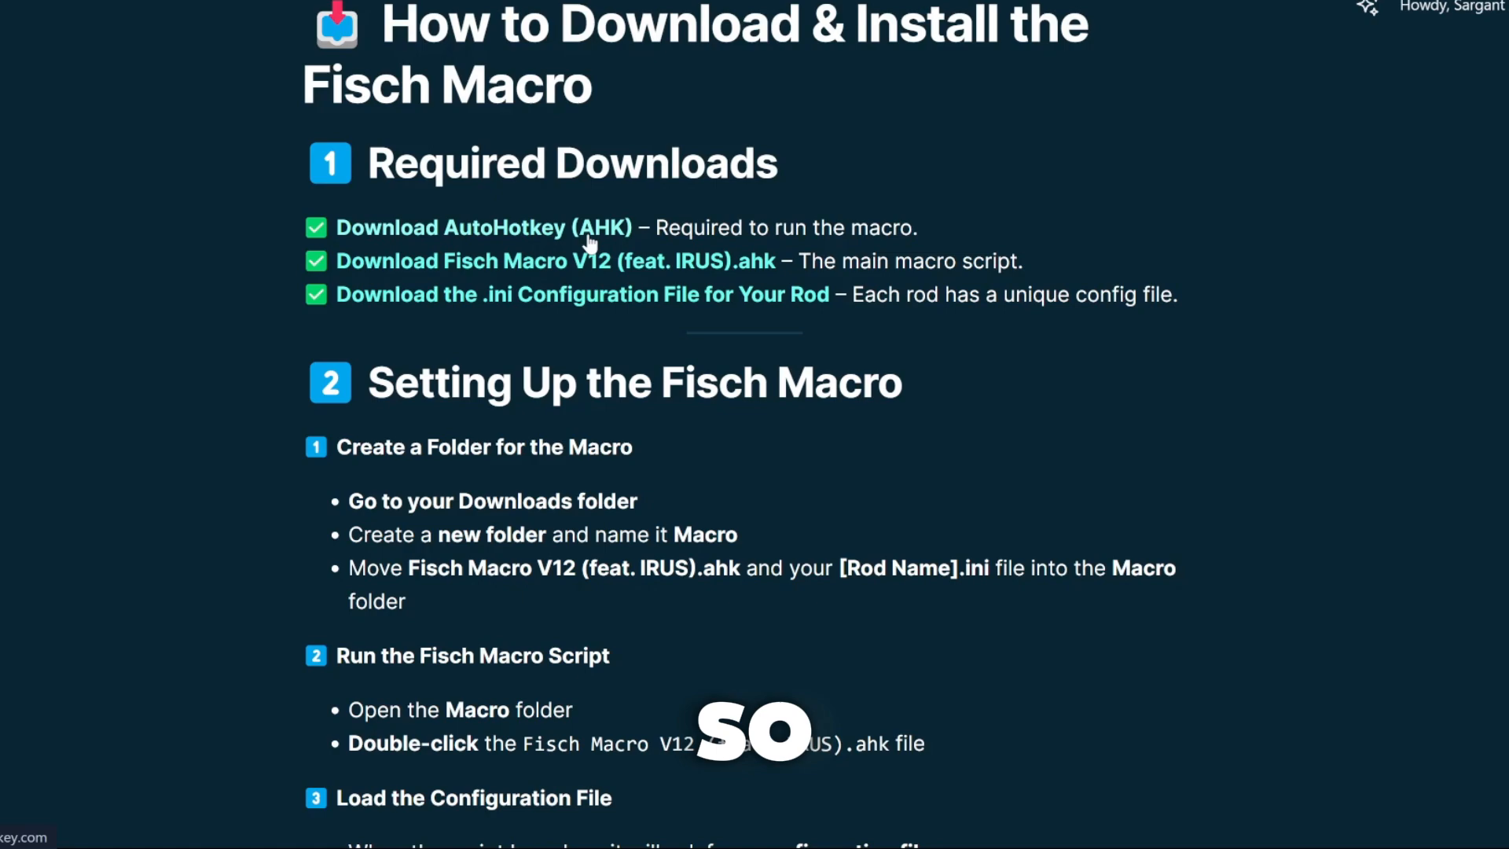
Download and install AutoHotkey v2.0.
left_click(484, 227)
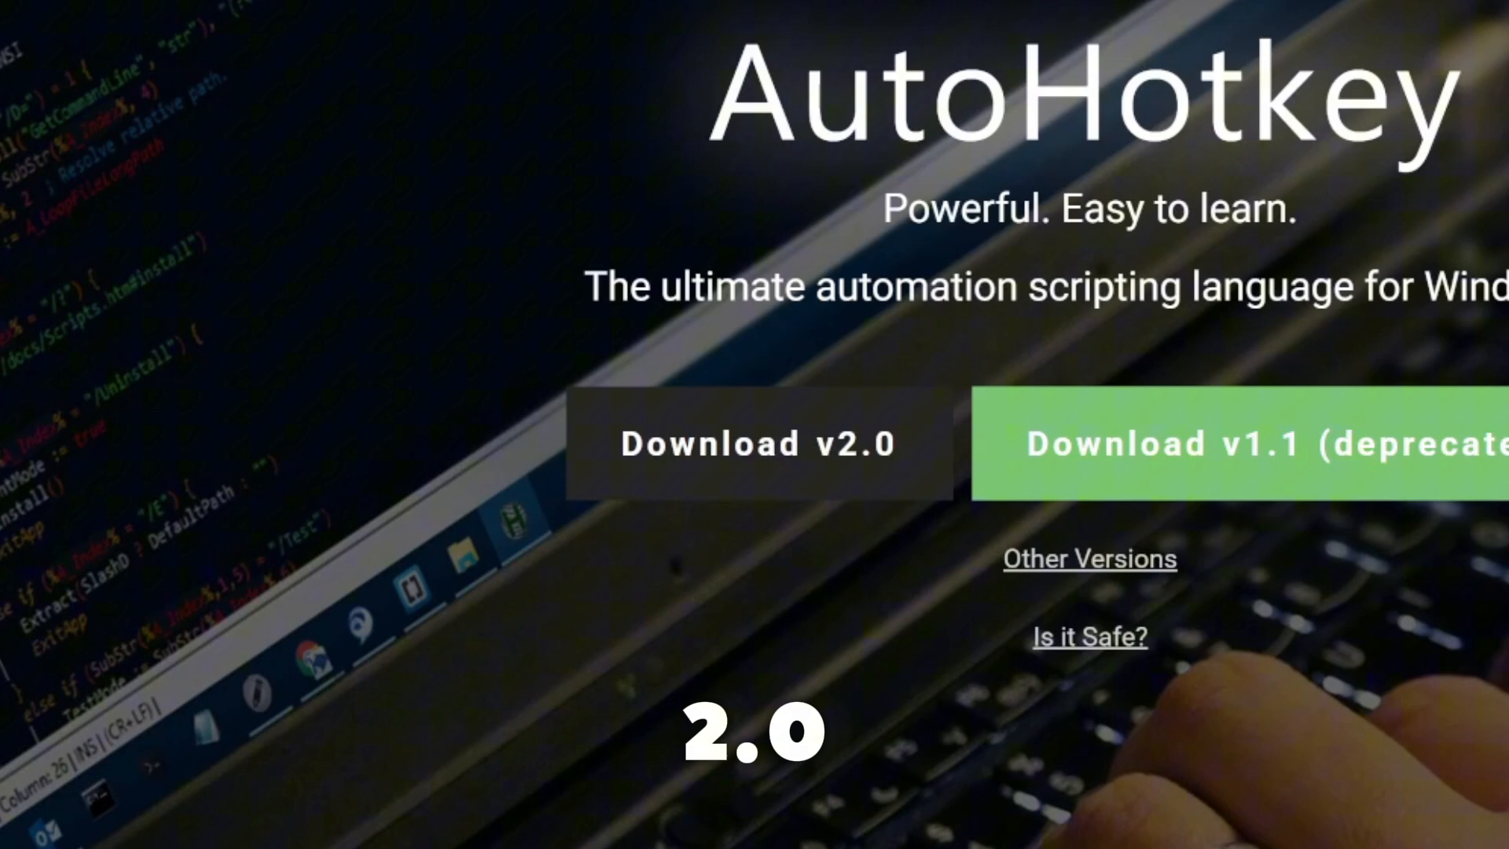
left_click(759, 445)
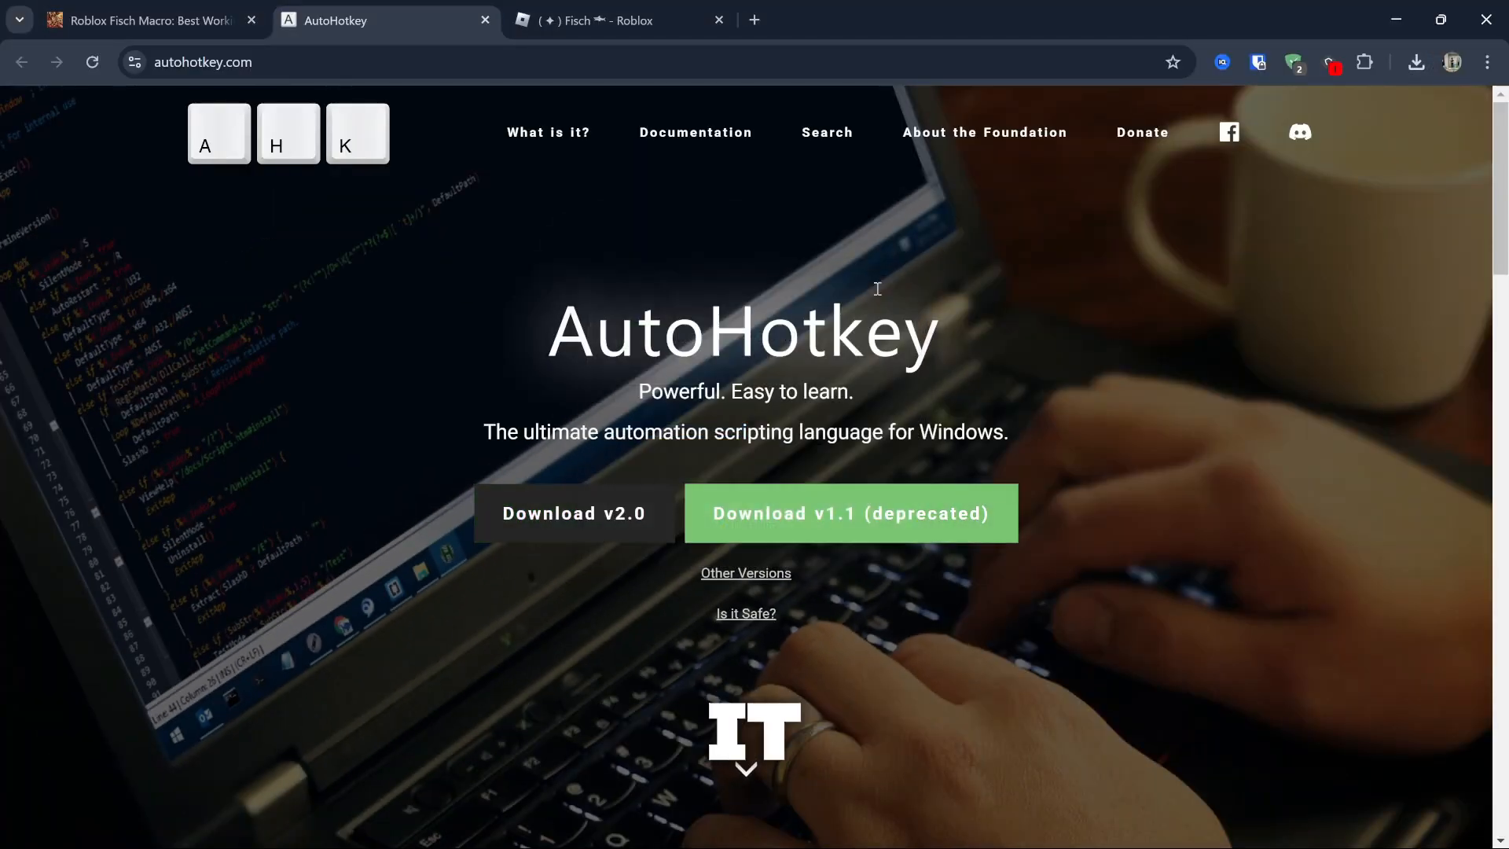
left_click(145, 20)
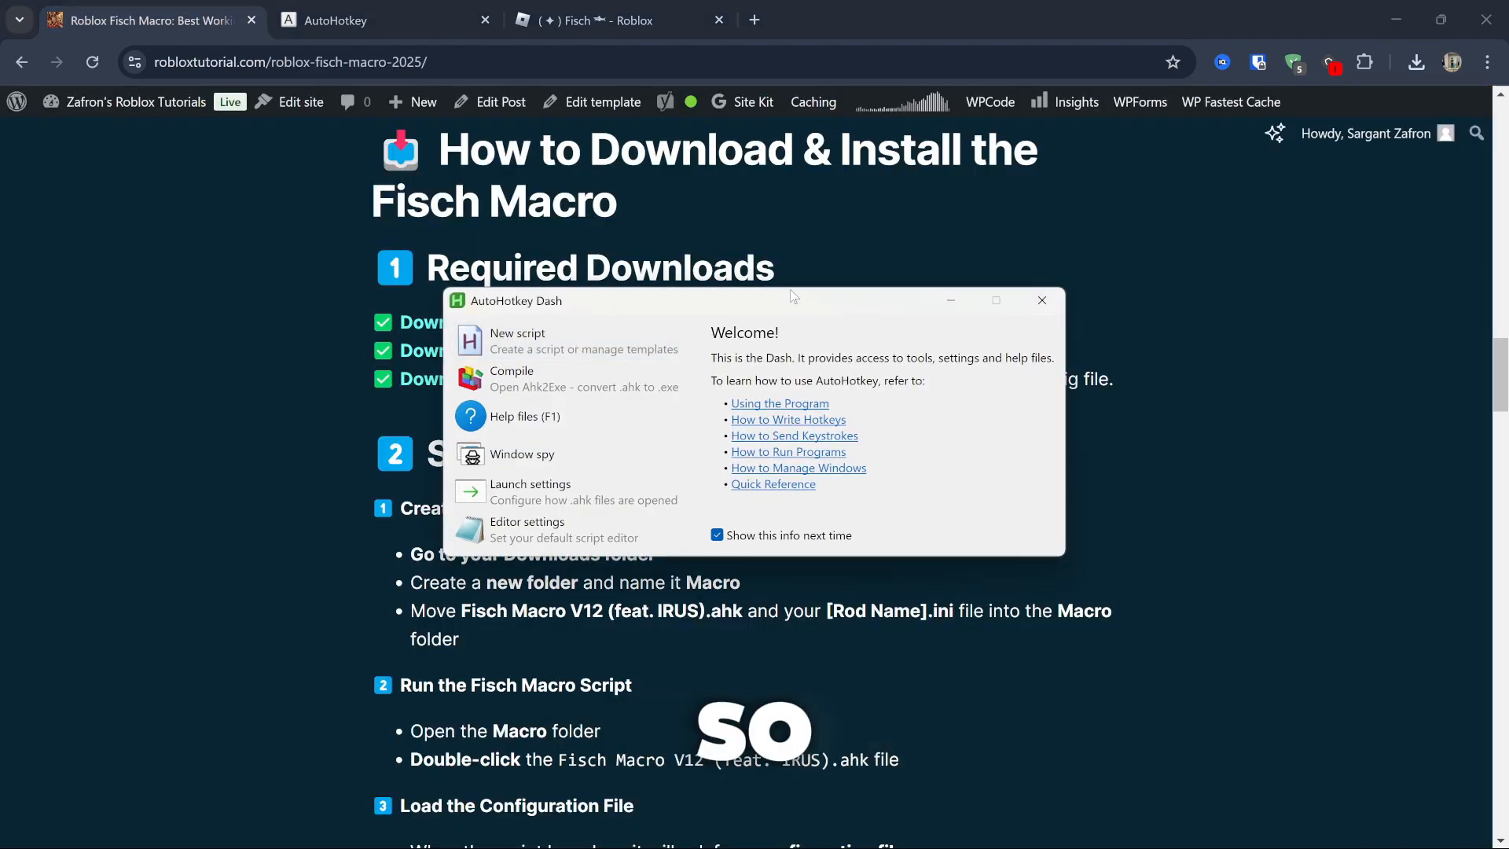
left_click_drag(789, 300, 596, 293)
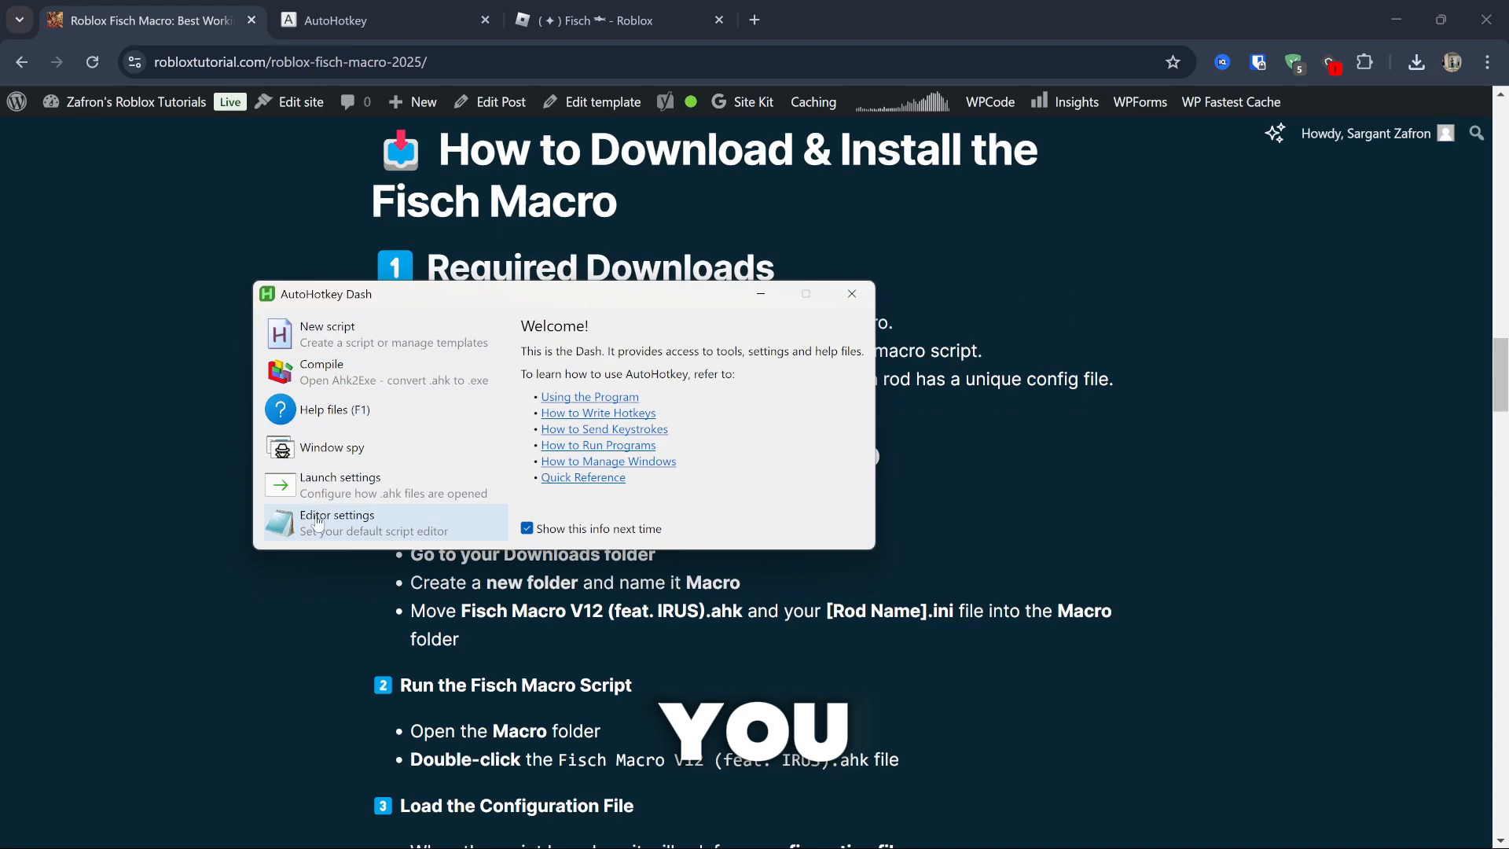
Download the Fisch Macro V12 script from MediaFire and return to the guide.
left_click(851, 292)
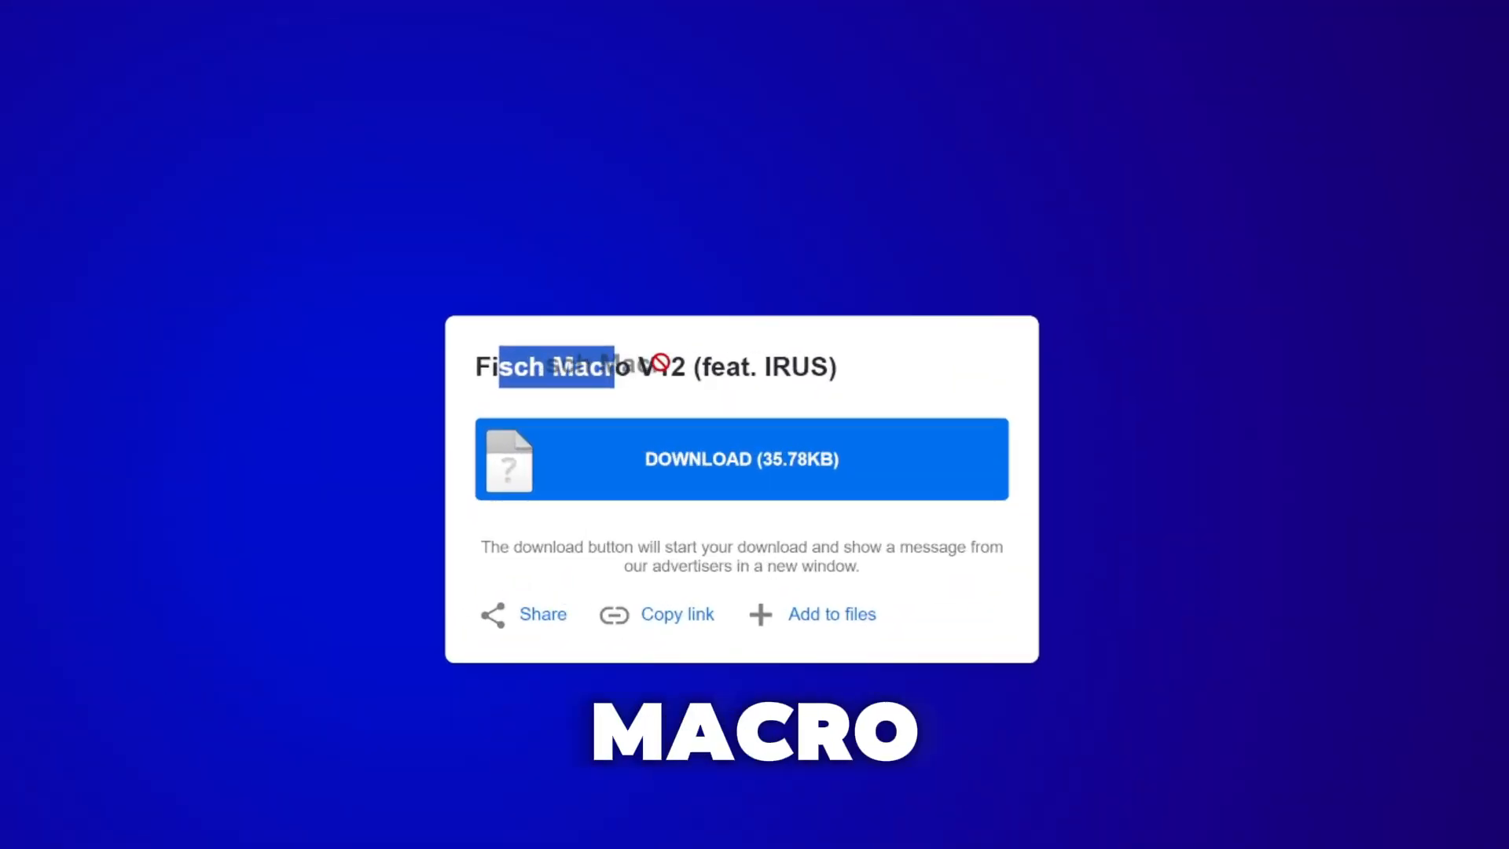
left_click(741, 458)
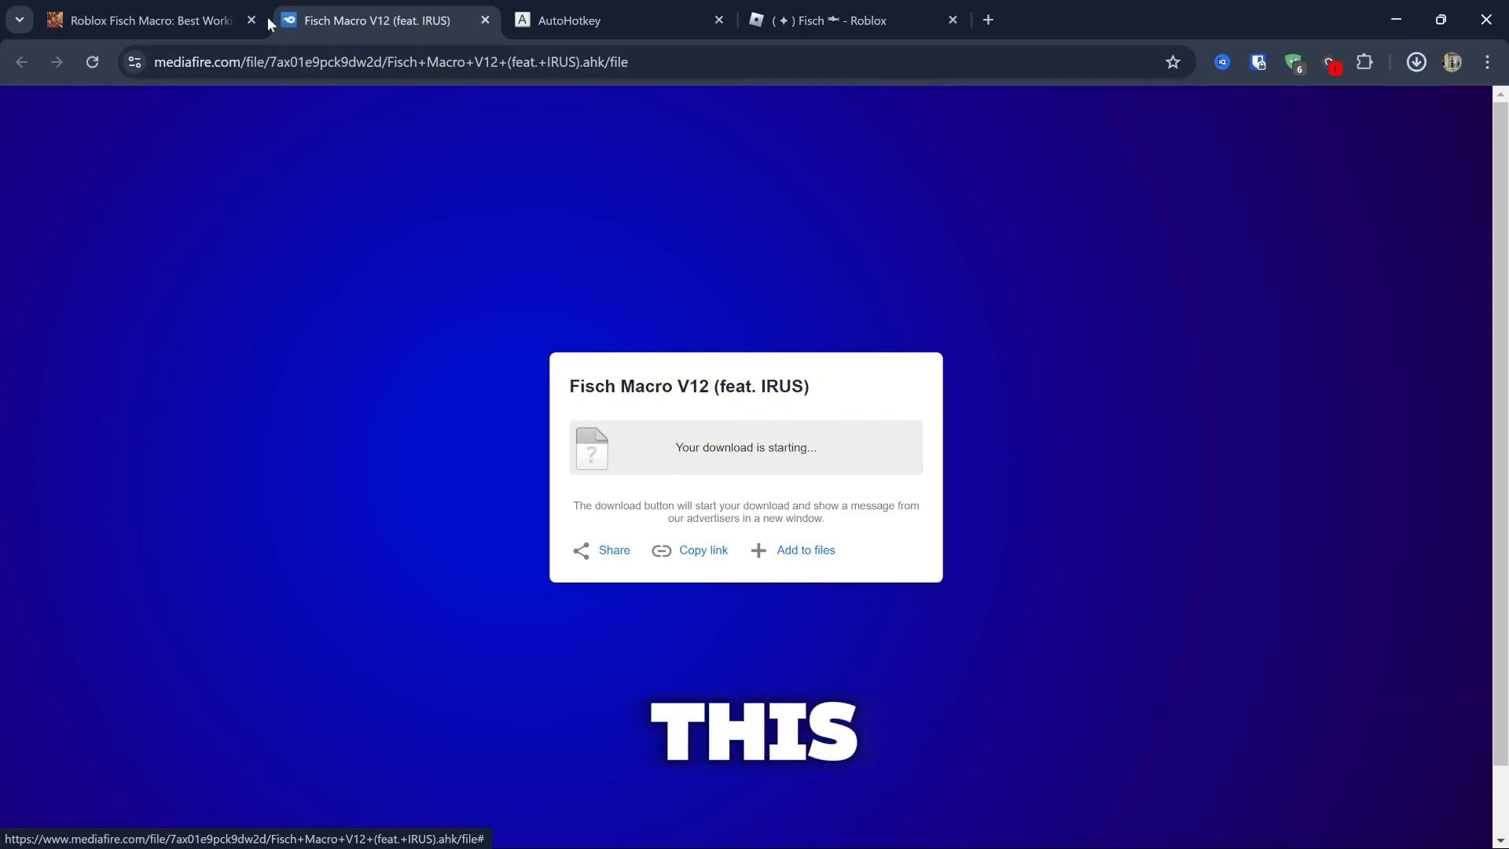
left_click(145, 21)
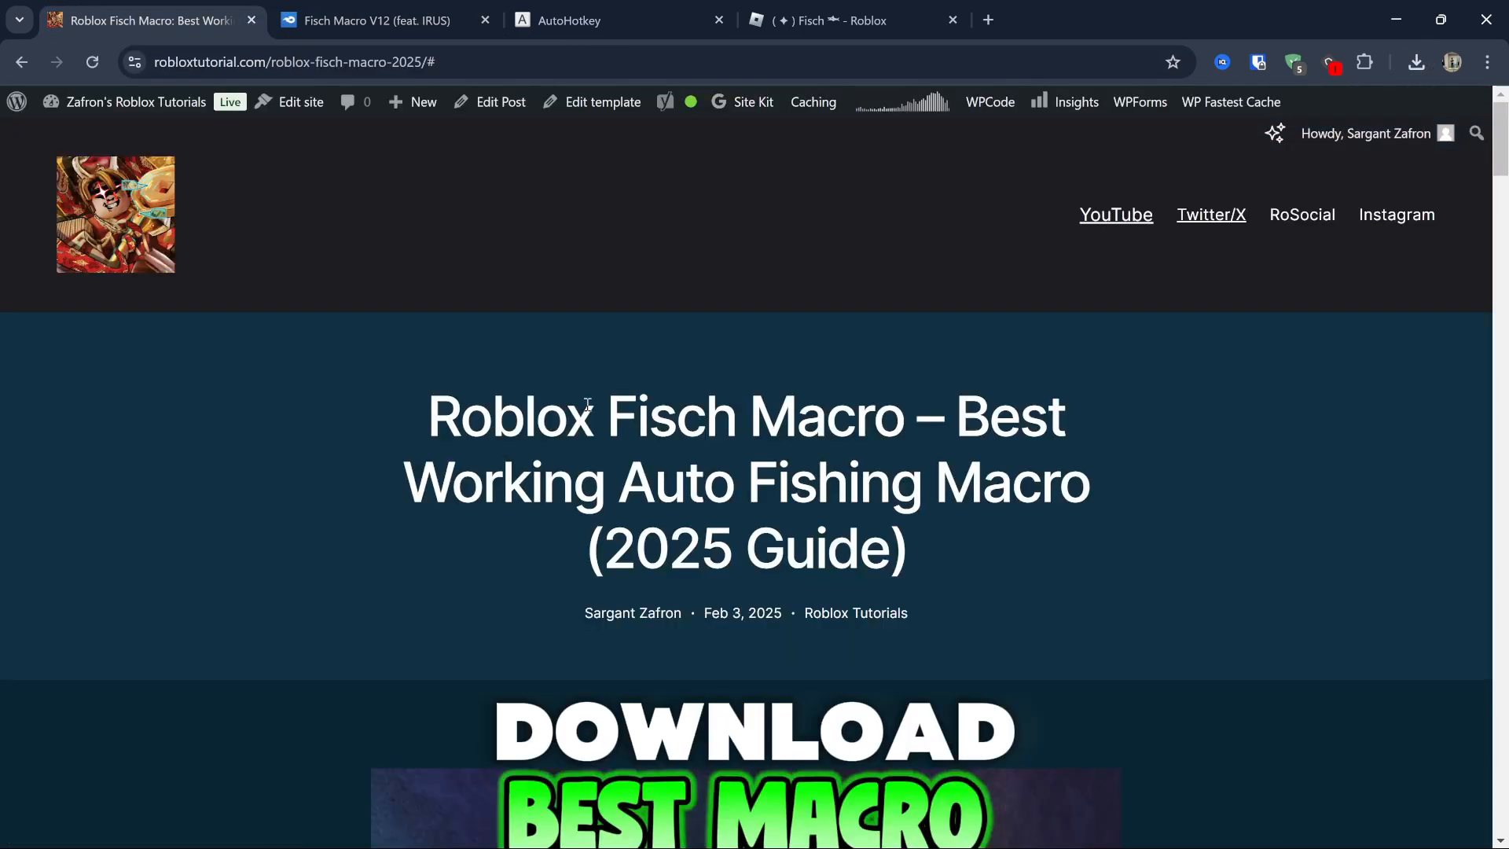
Scroll past the troubleshooting and public-macro sections to 'Fisch Macro Guides by Rod Type'.
scroll("down", 3)
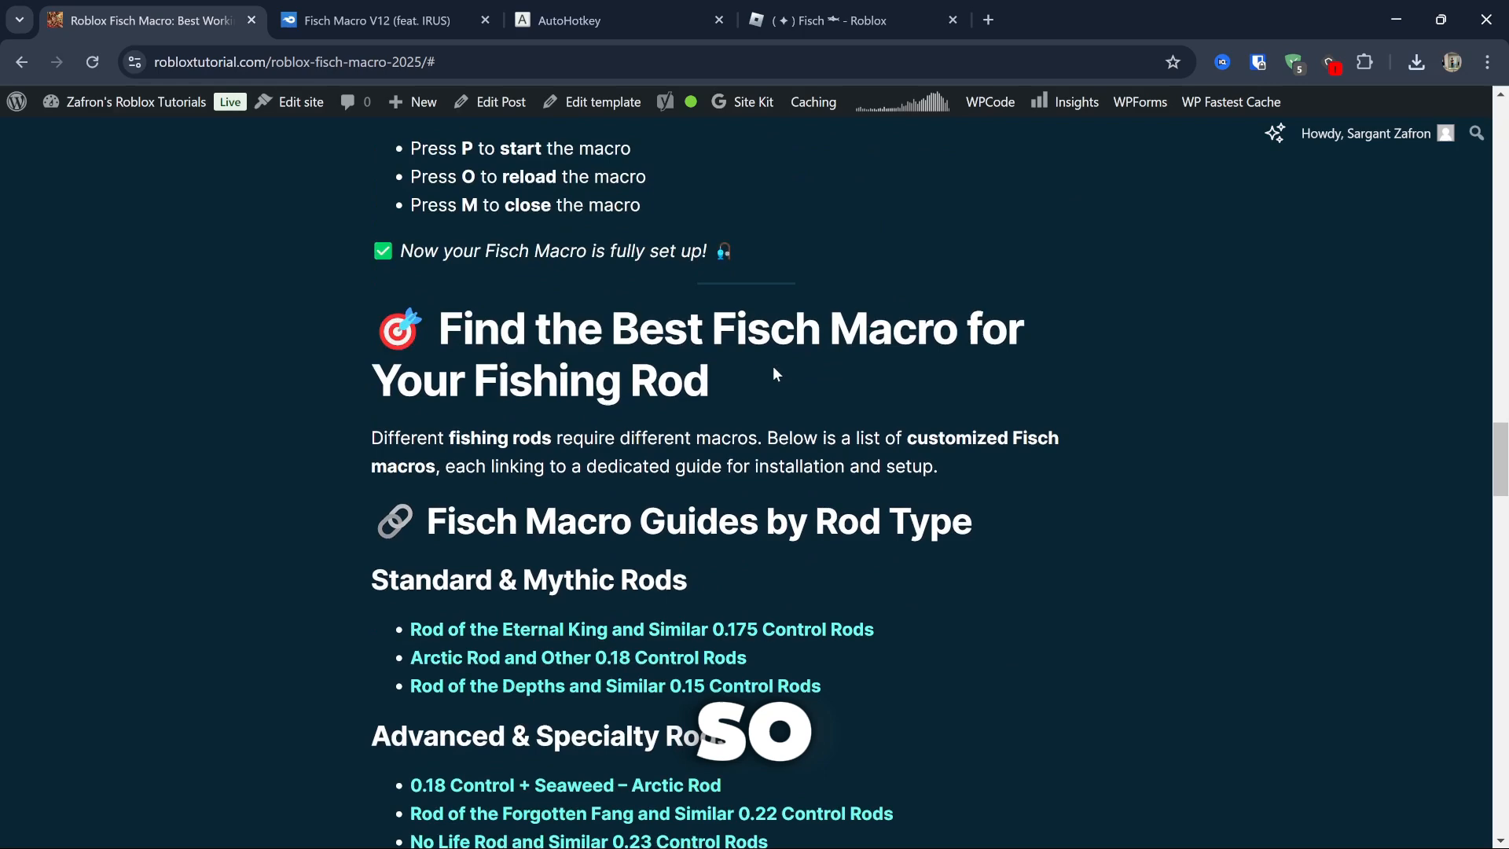
scroll("down", 3)
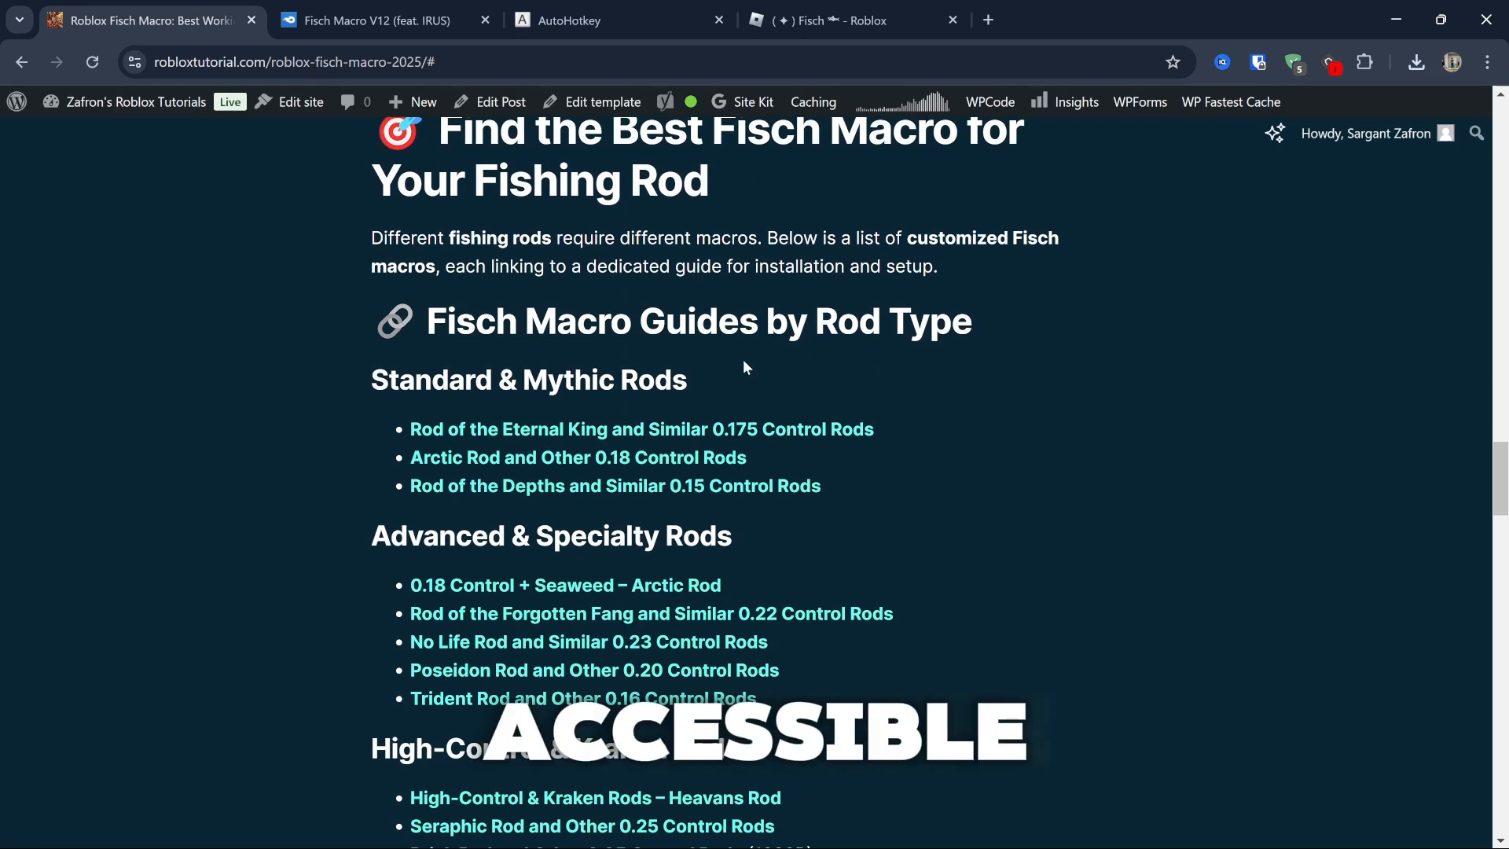
scroll("down", 3)
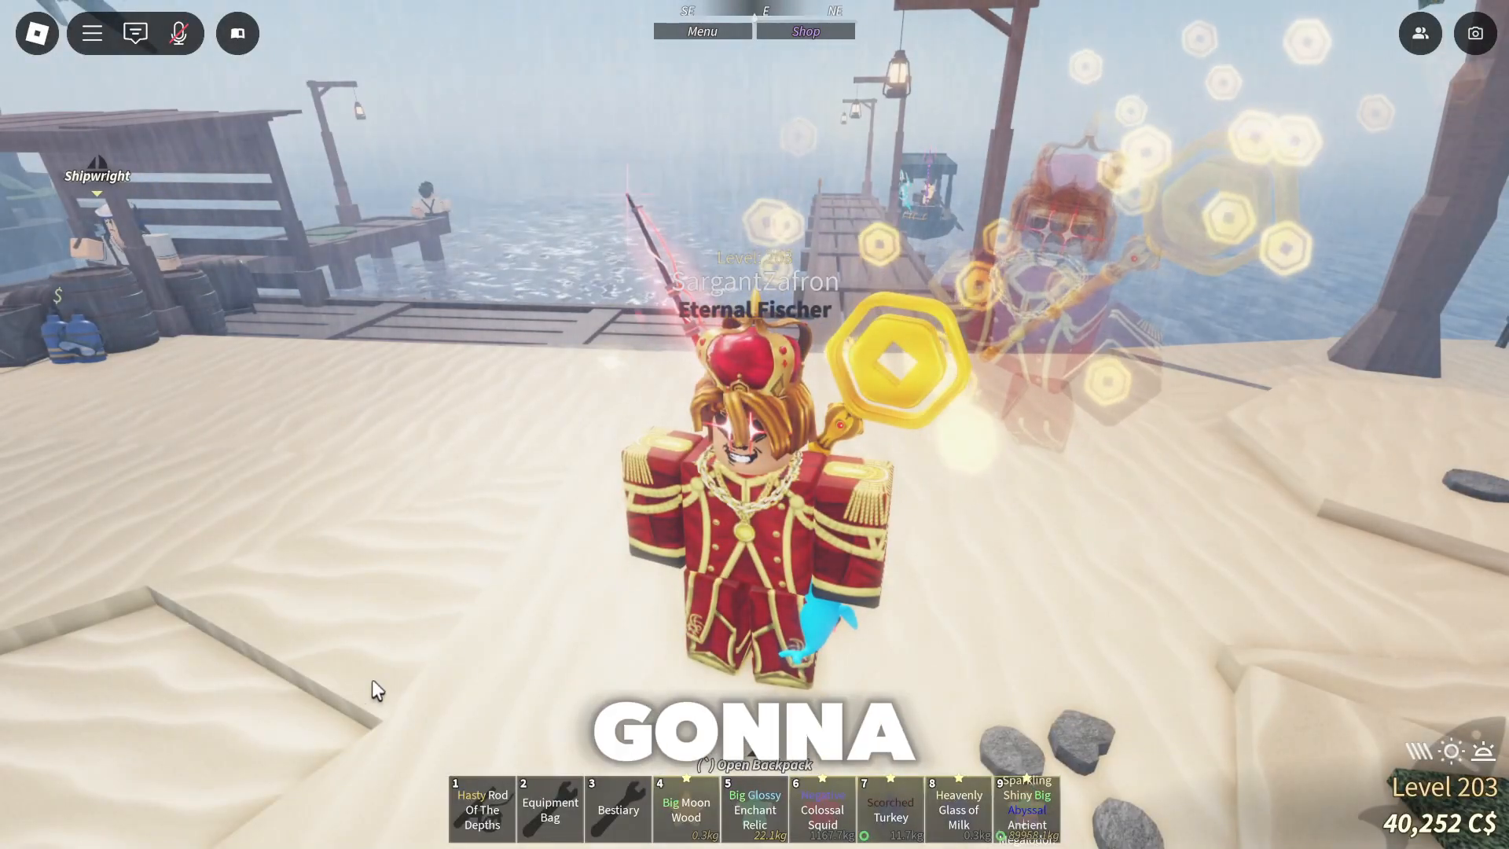
left_click(147, 20)
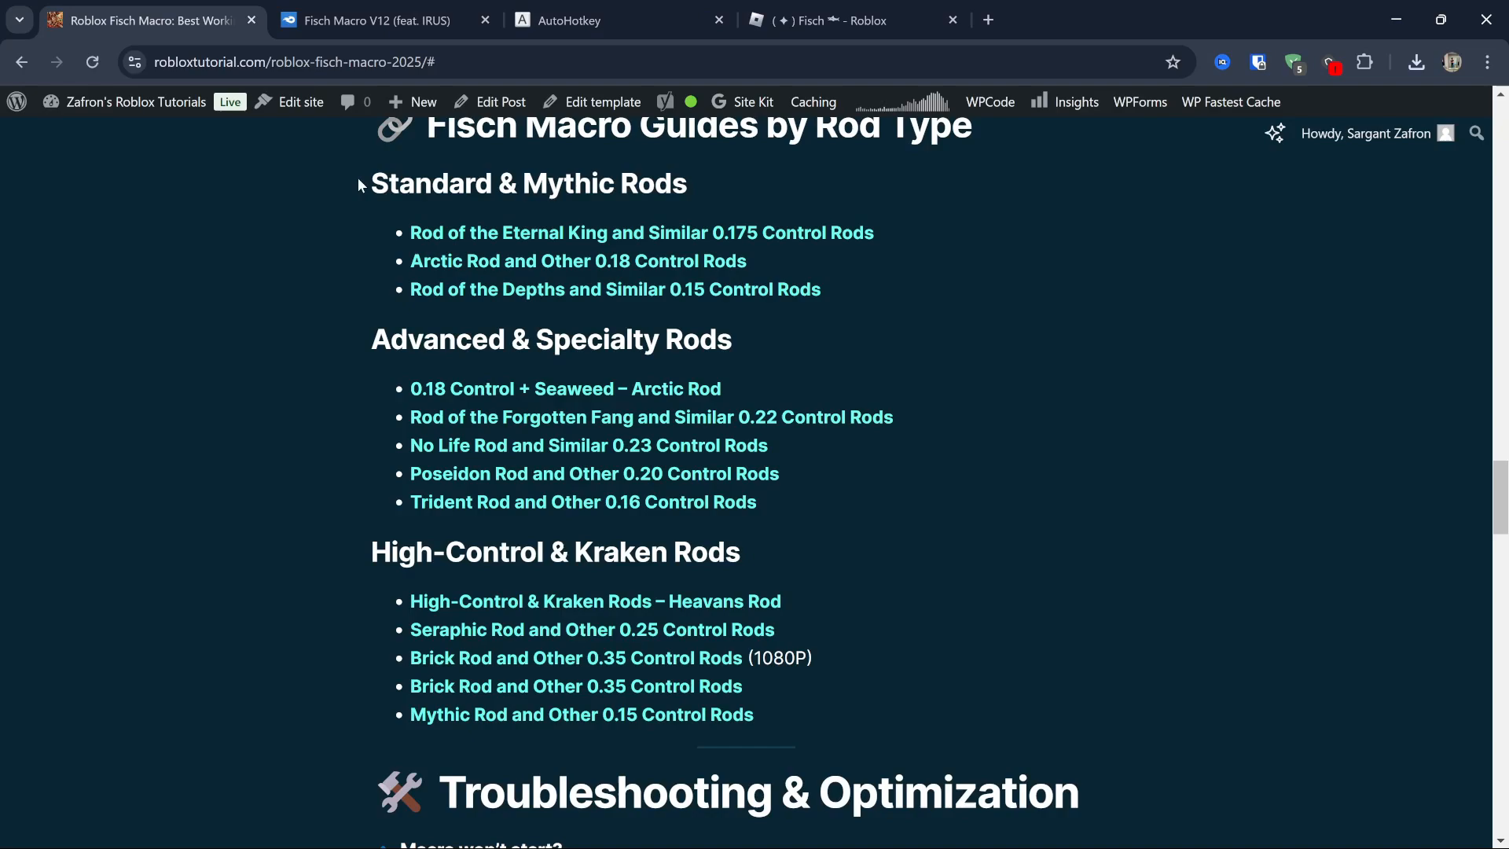
scroll("down", 3)
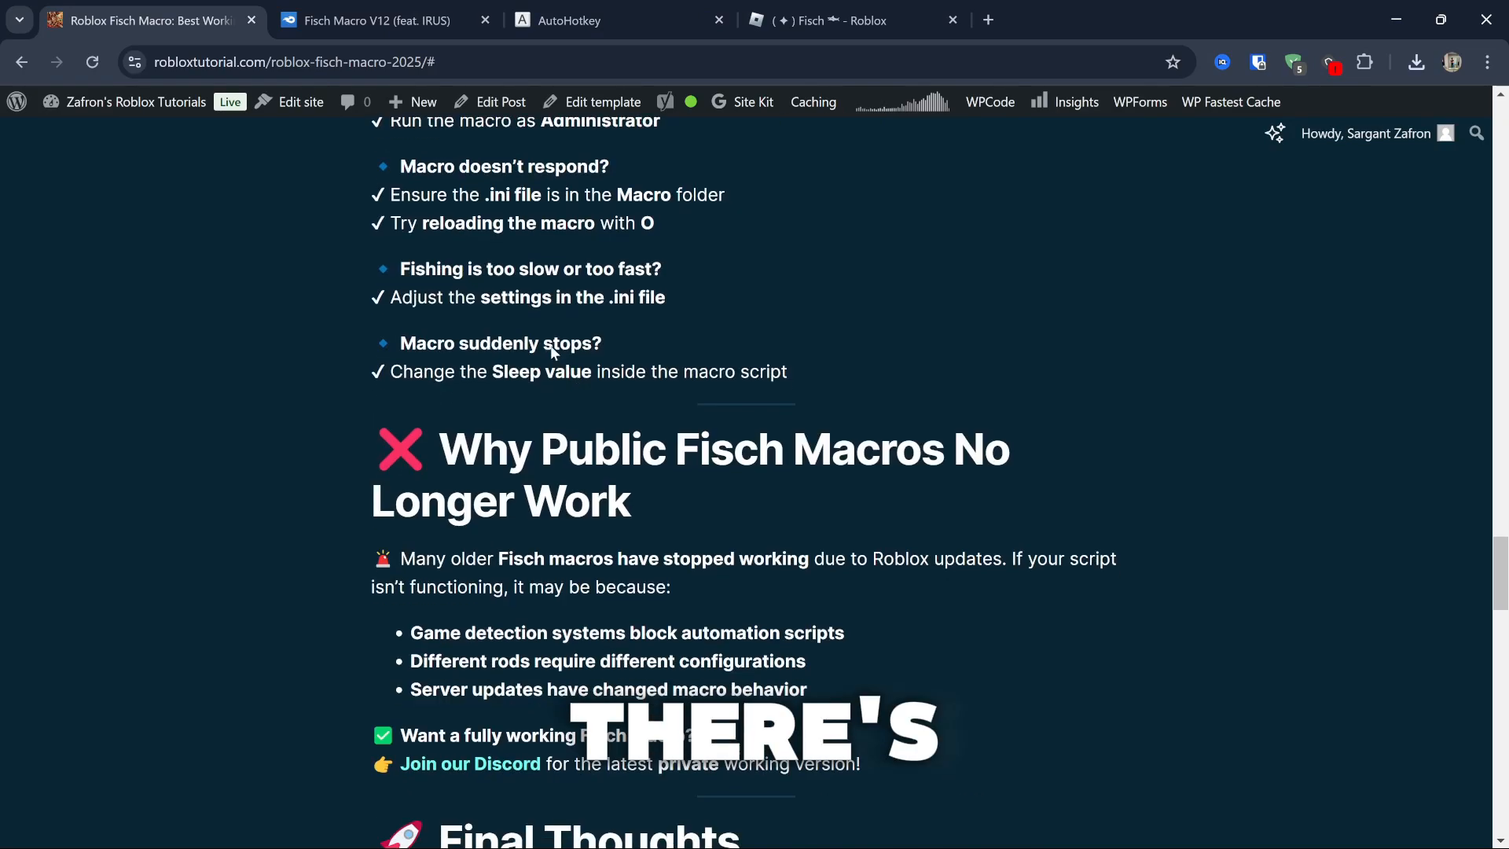
scroll("down", 3)
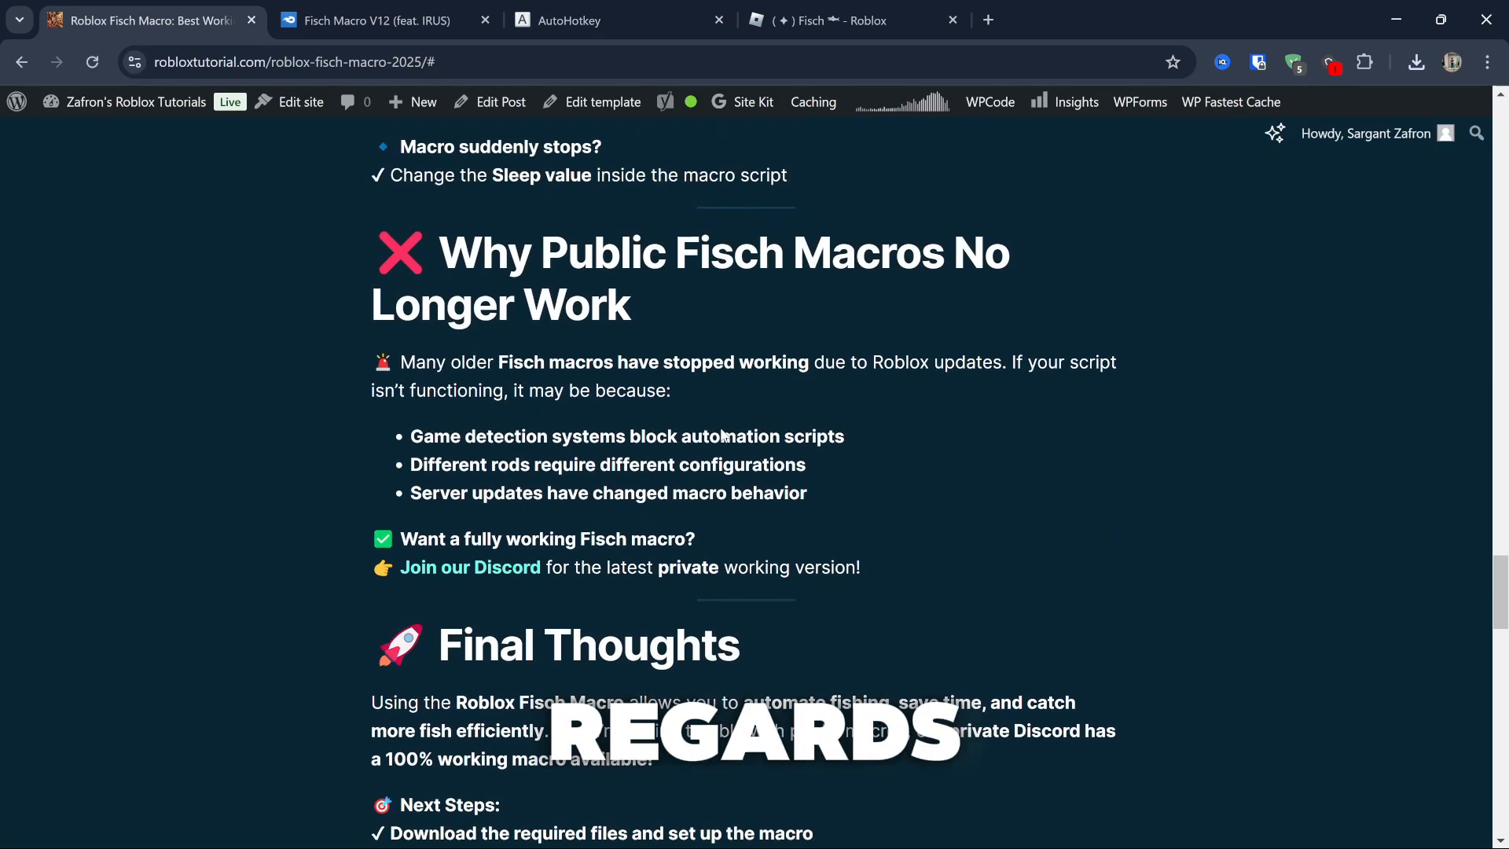
scroll("up", 3)
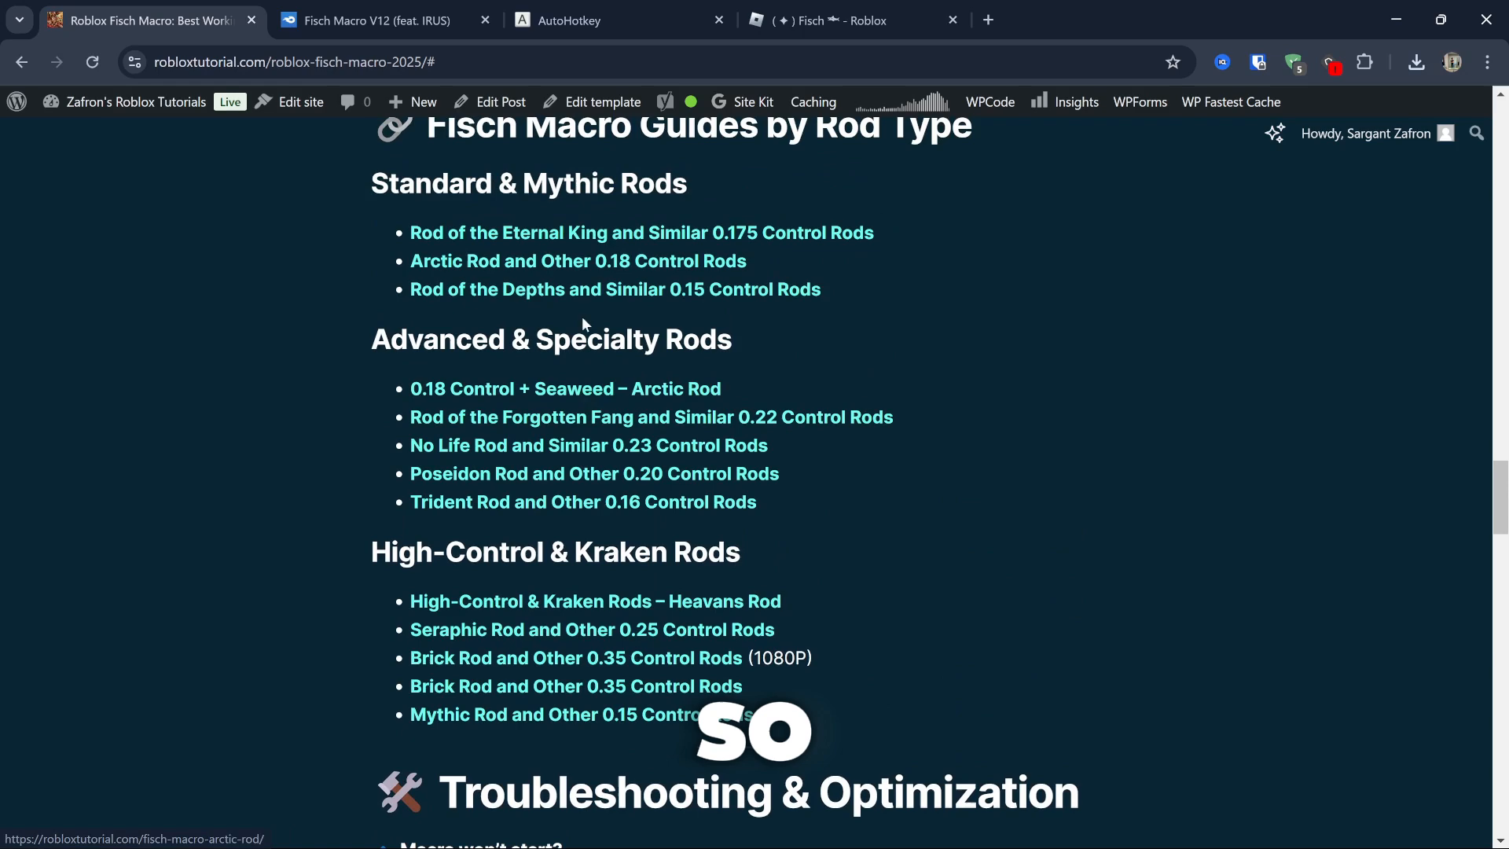
Open the 'Rod of the Depths and Similar 0.15 Control Rods' guide and scroll to its config section.
left_click(615, 288)
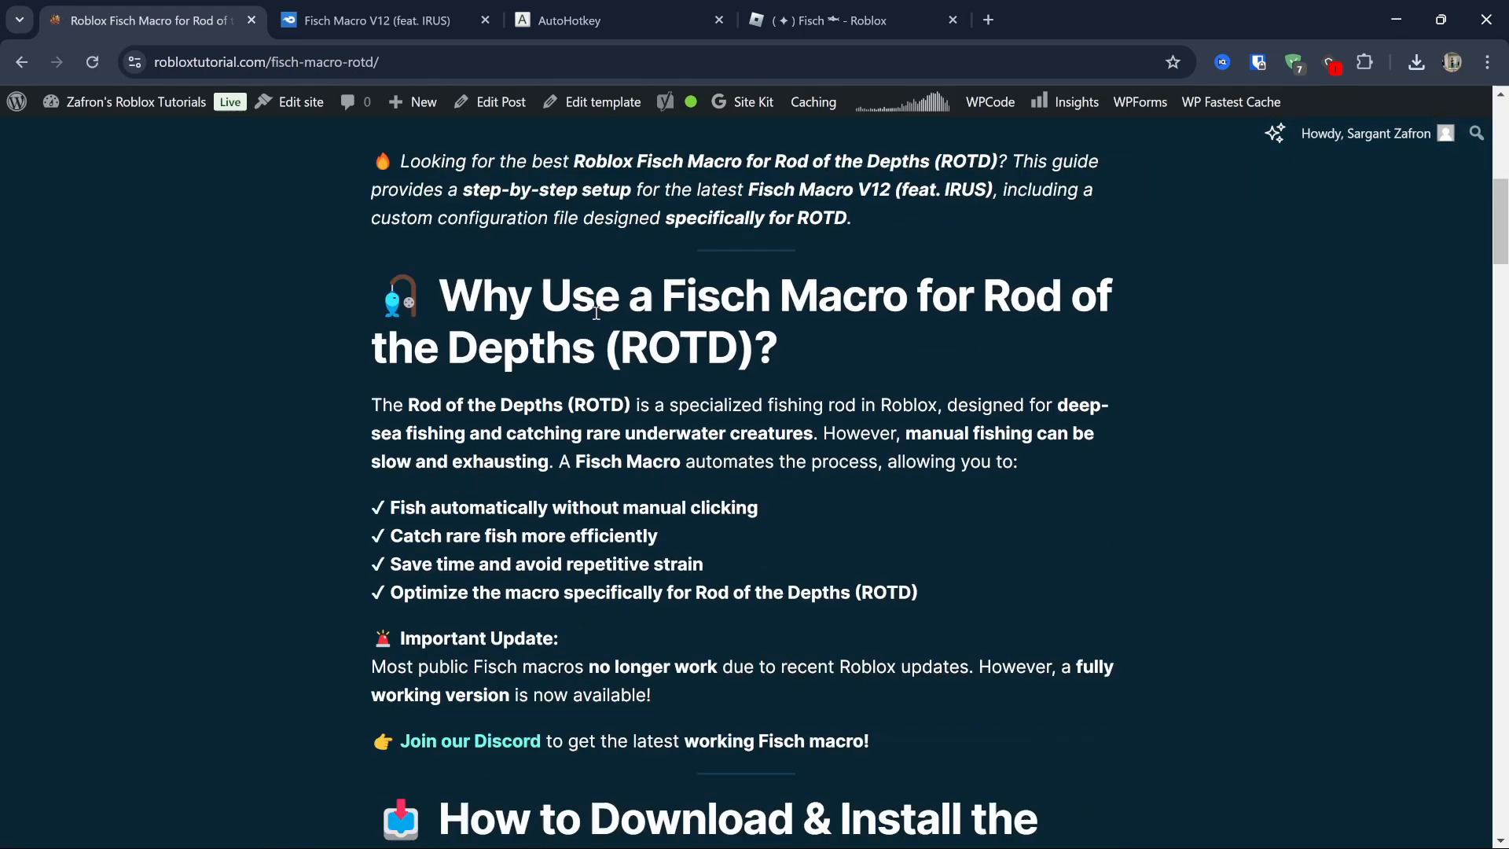
scroll("down", 3)
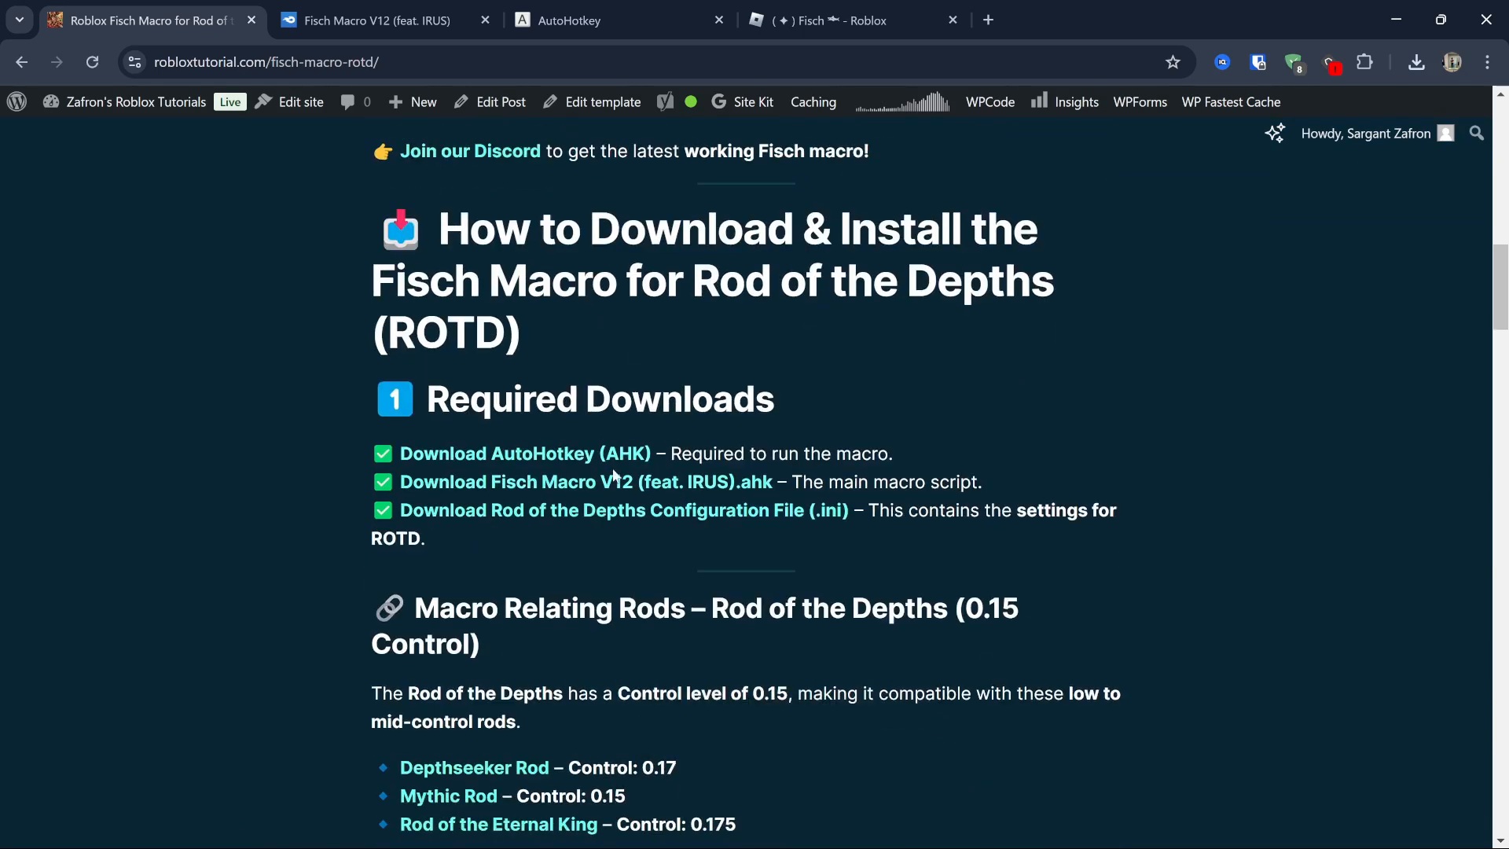
scroll("down", 3)
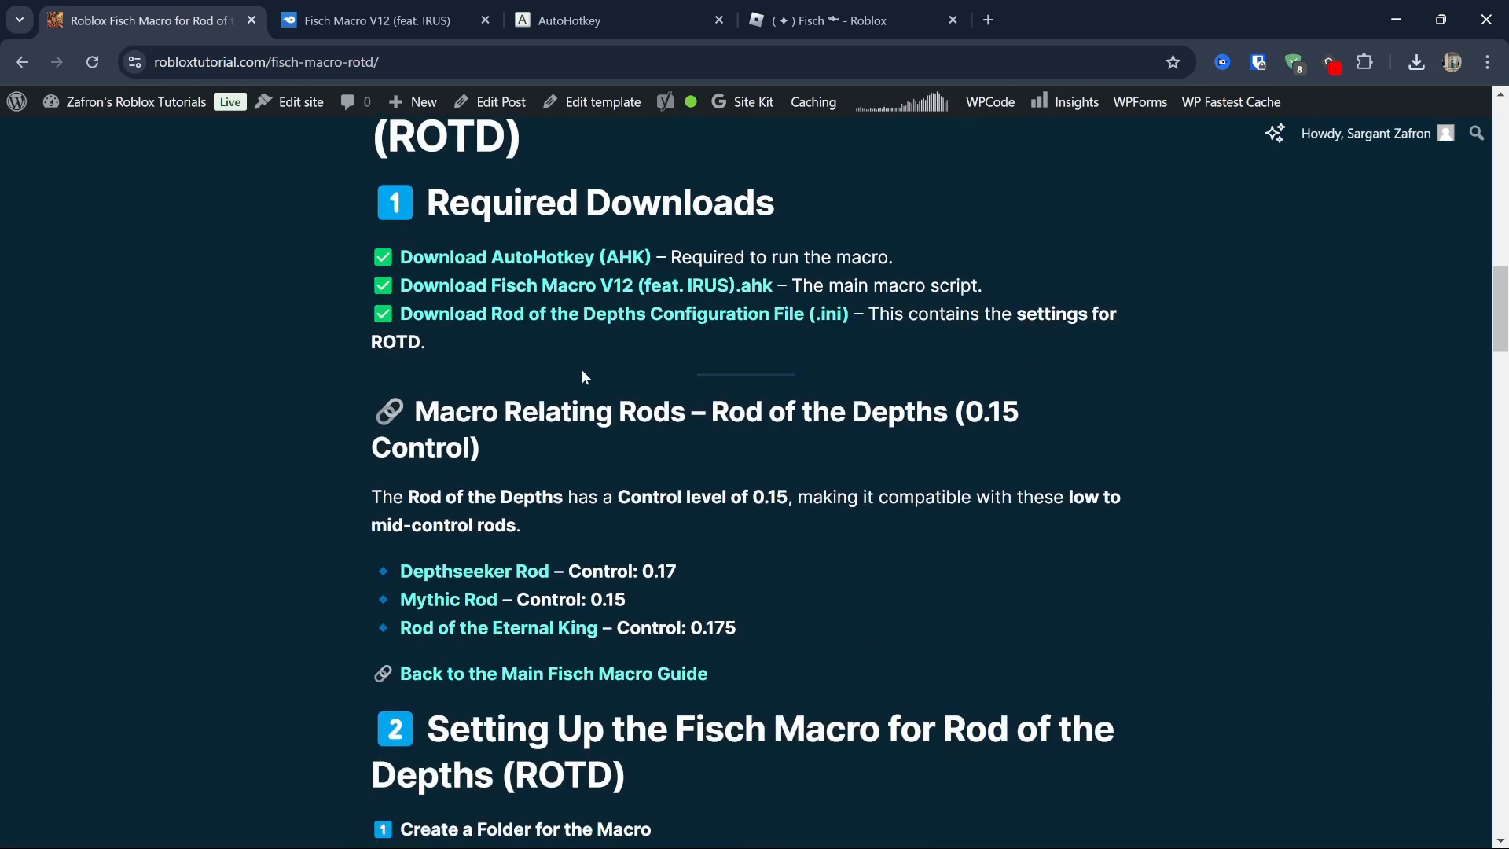
scroll("down", 3)
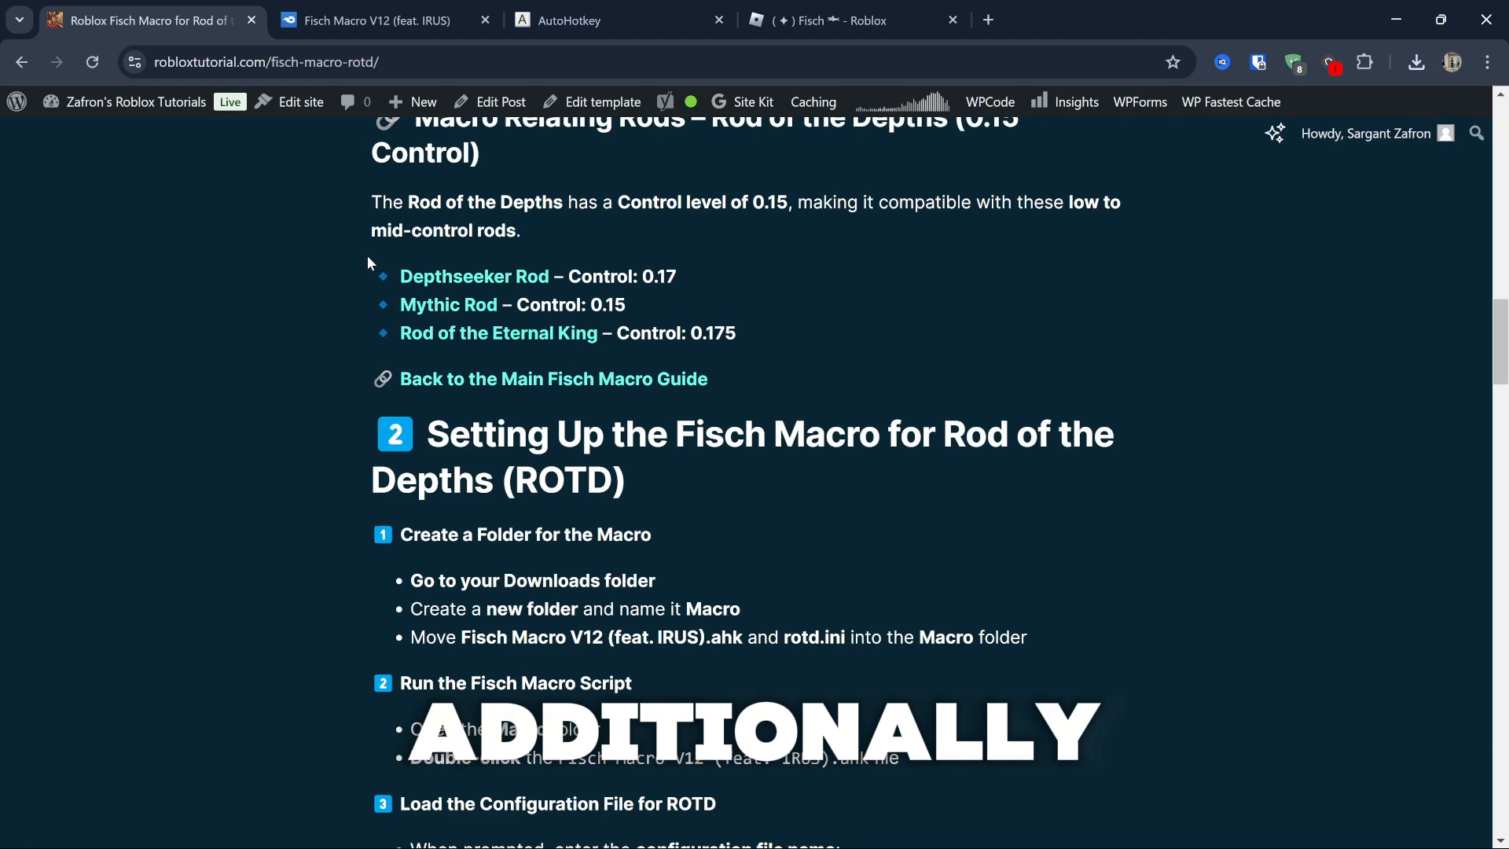
mouse_move(445, 288)
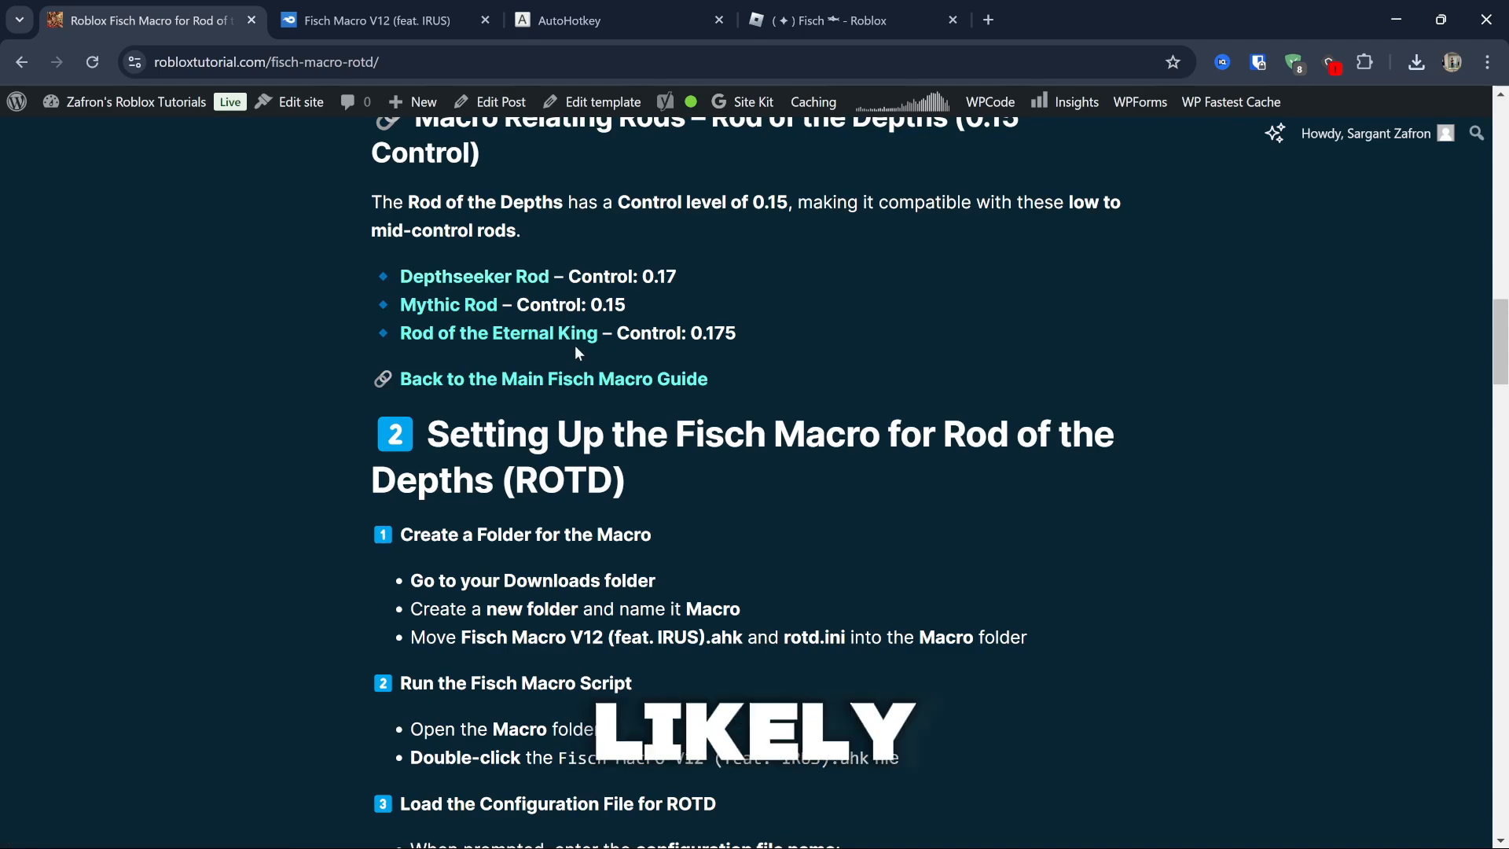
mouse_move(670, 364)
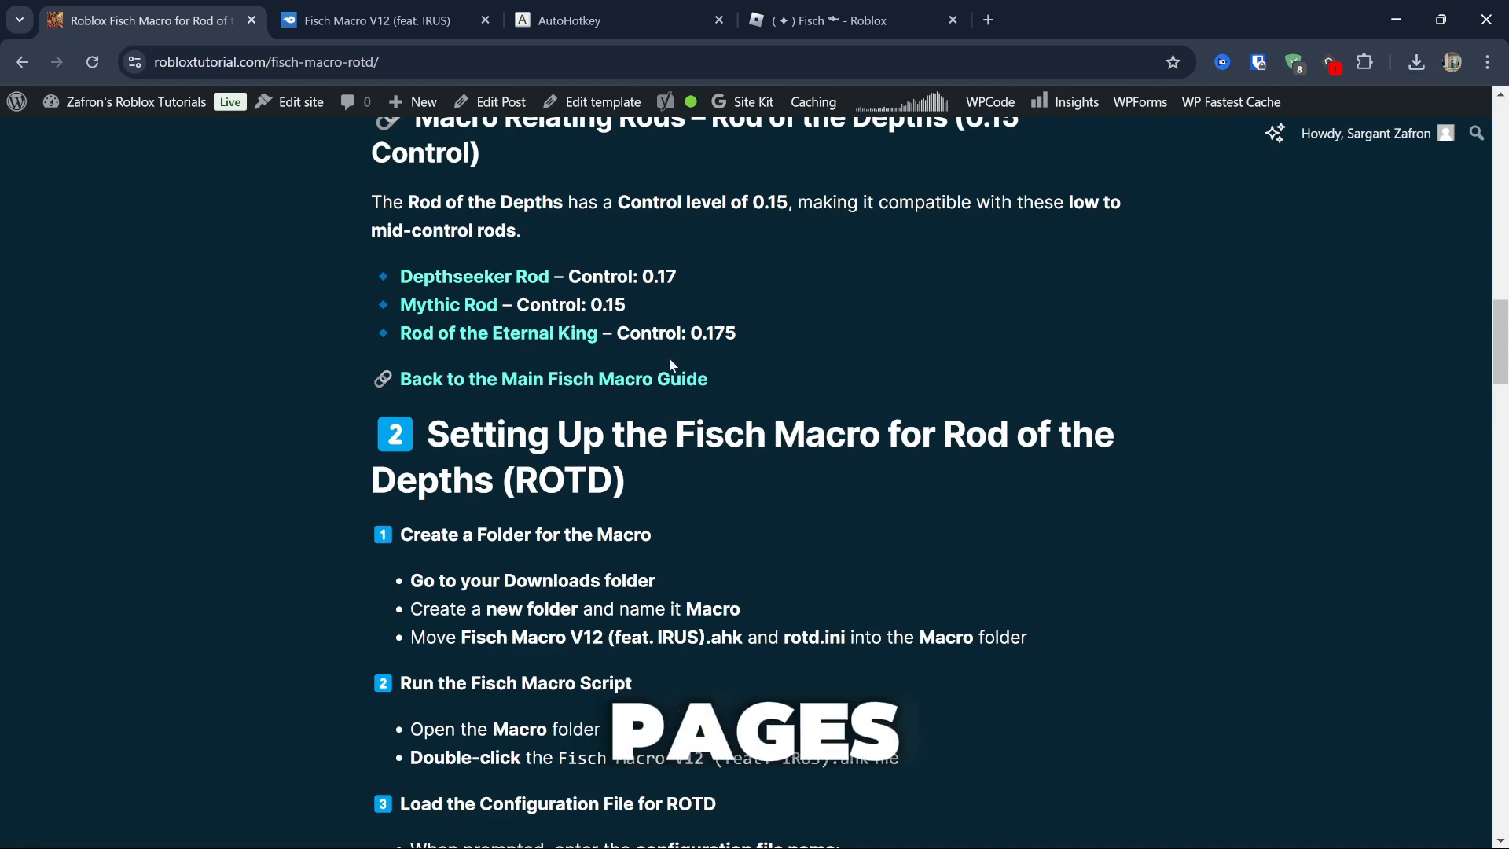
scroll("down", 3)
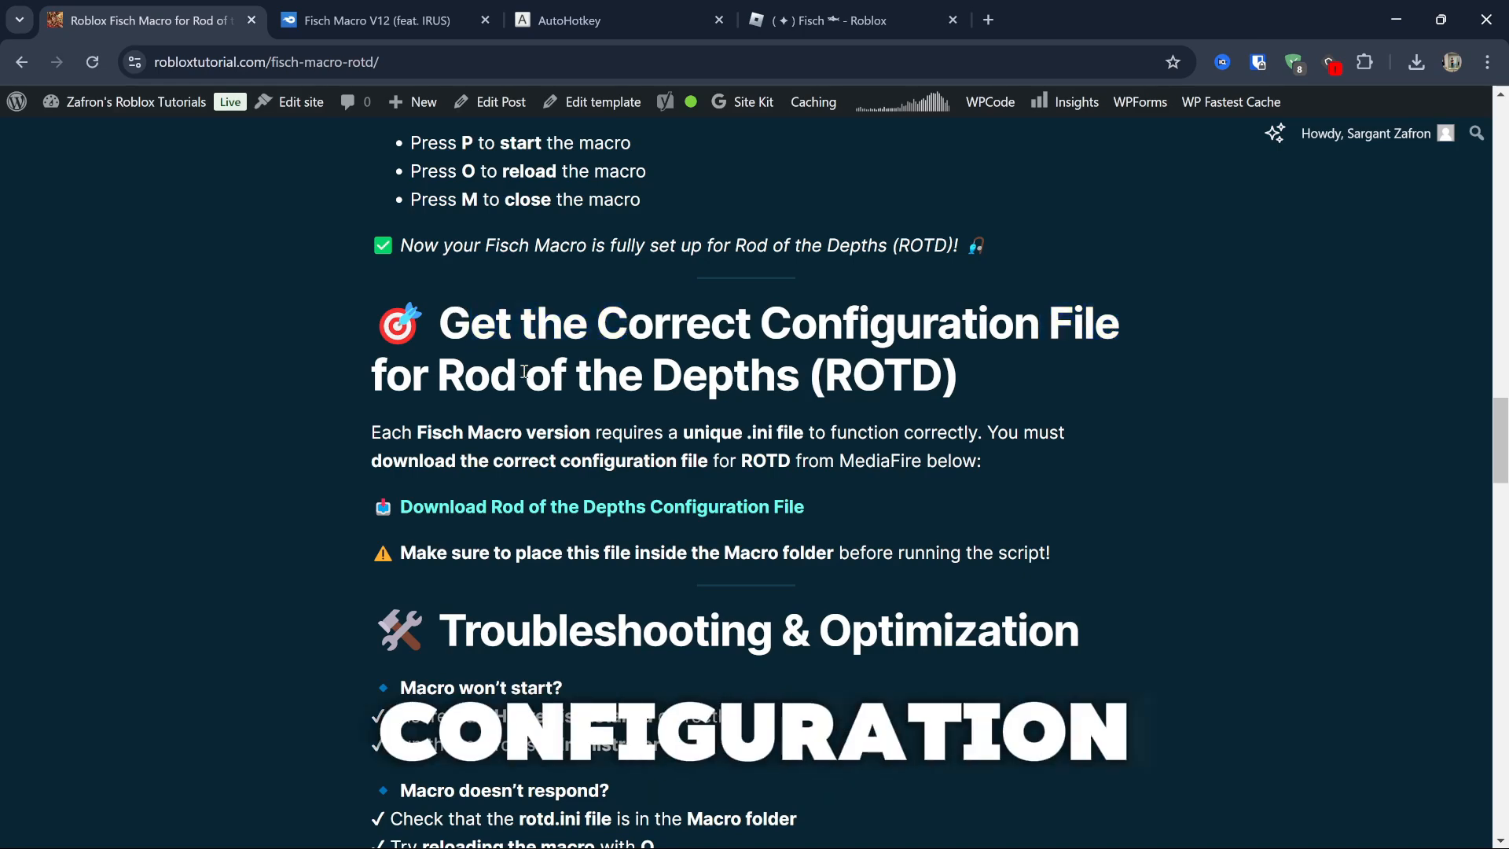
scroll("down", 3)
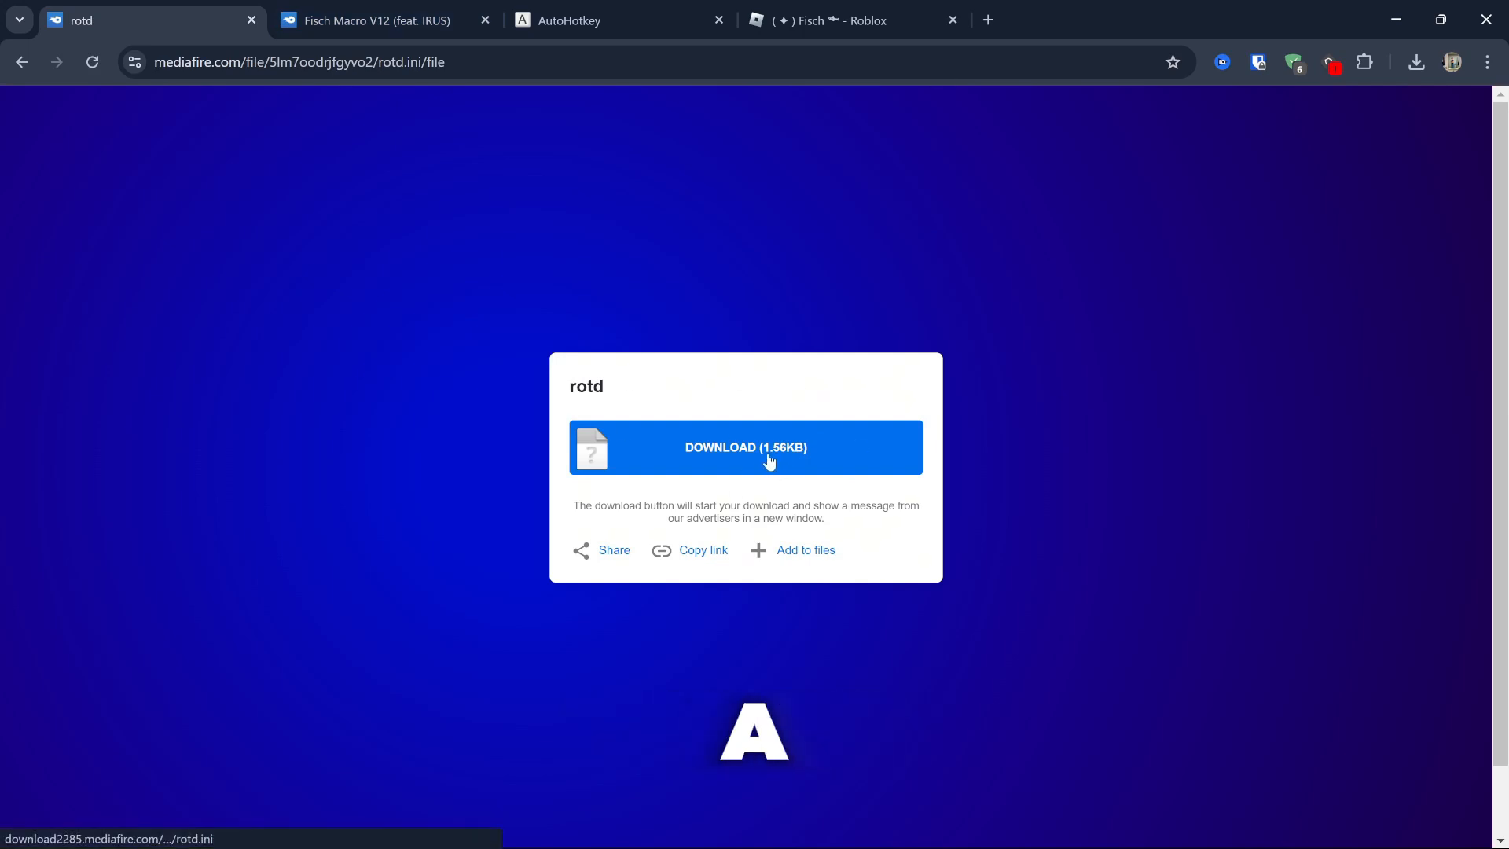
Download rotd.ini from MediaFire, keeping it despite the browser's download warning.
left_click(745, 447)
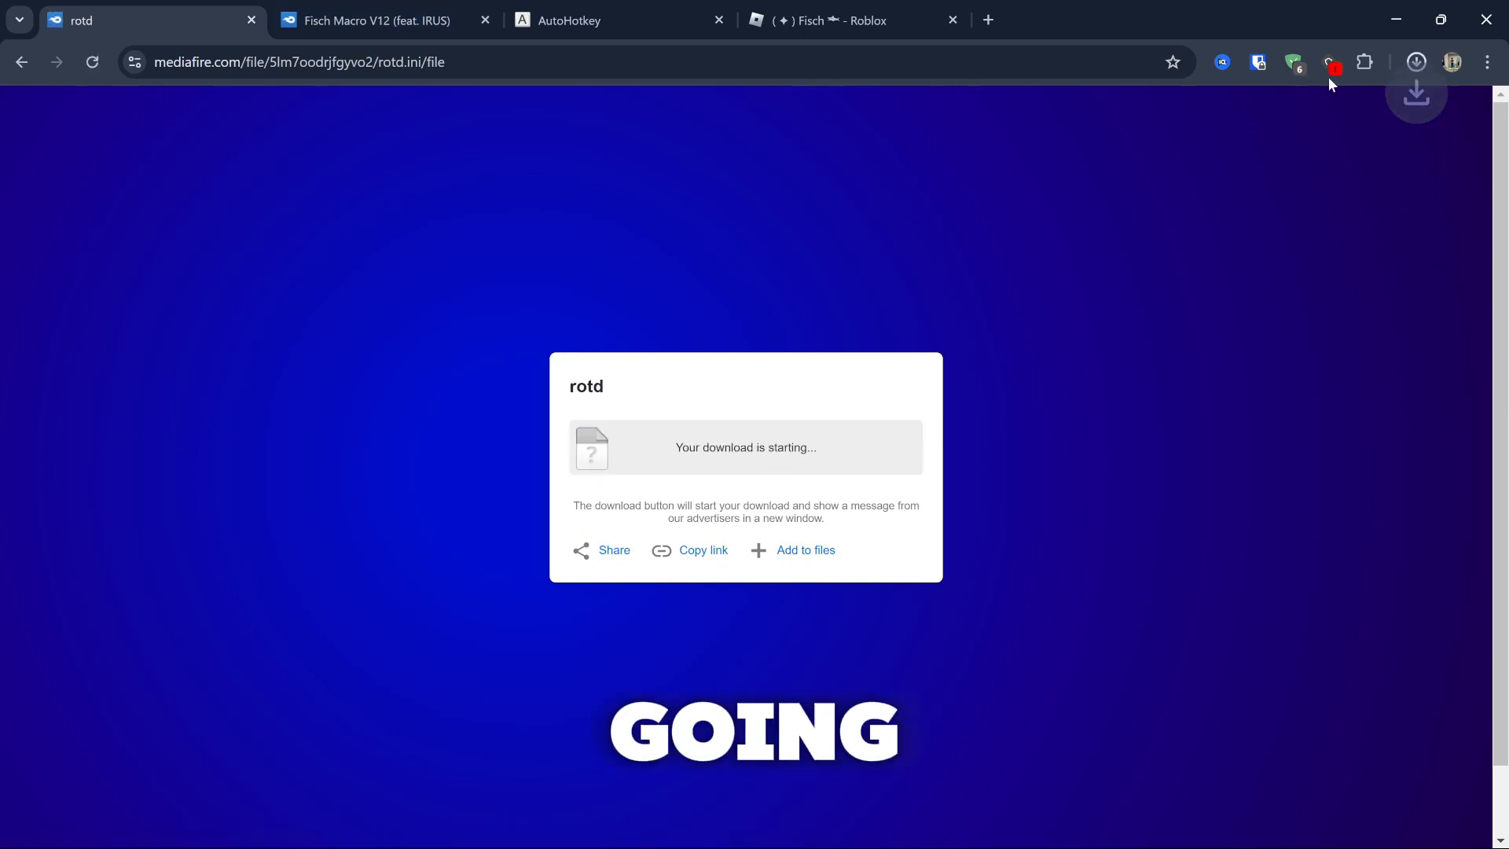
left_click(1414, 61)
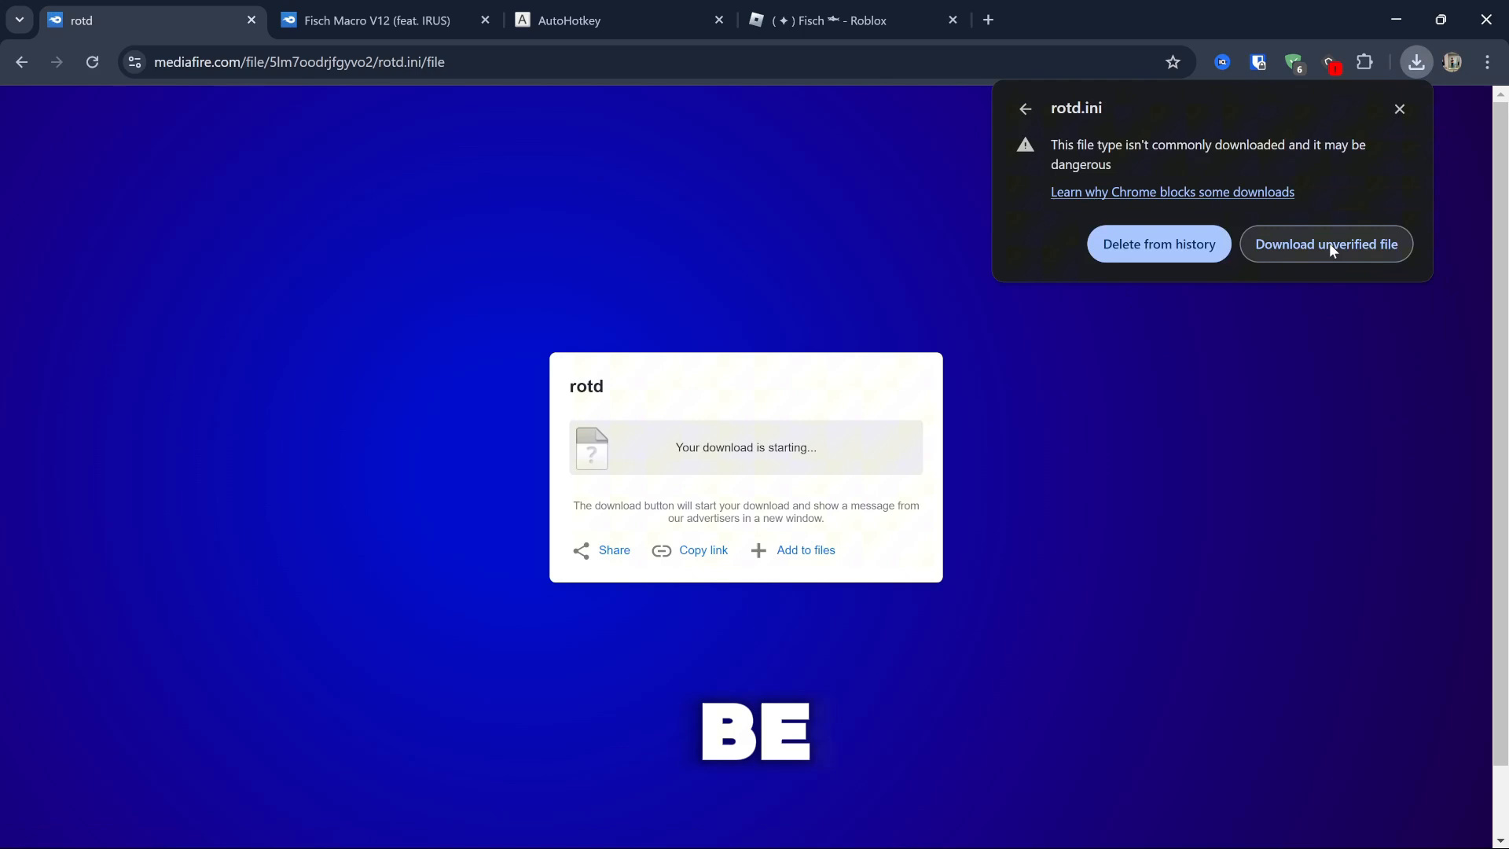
left_click(1325, 244)
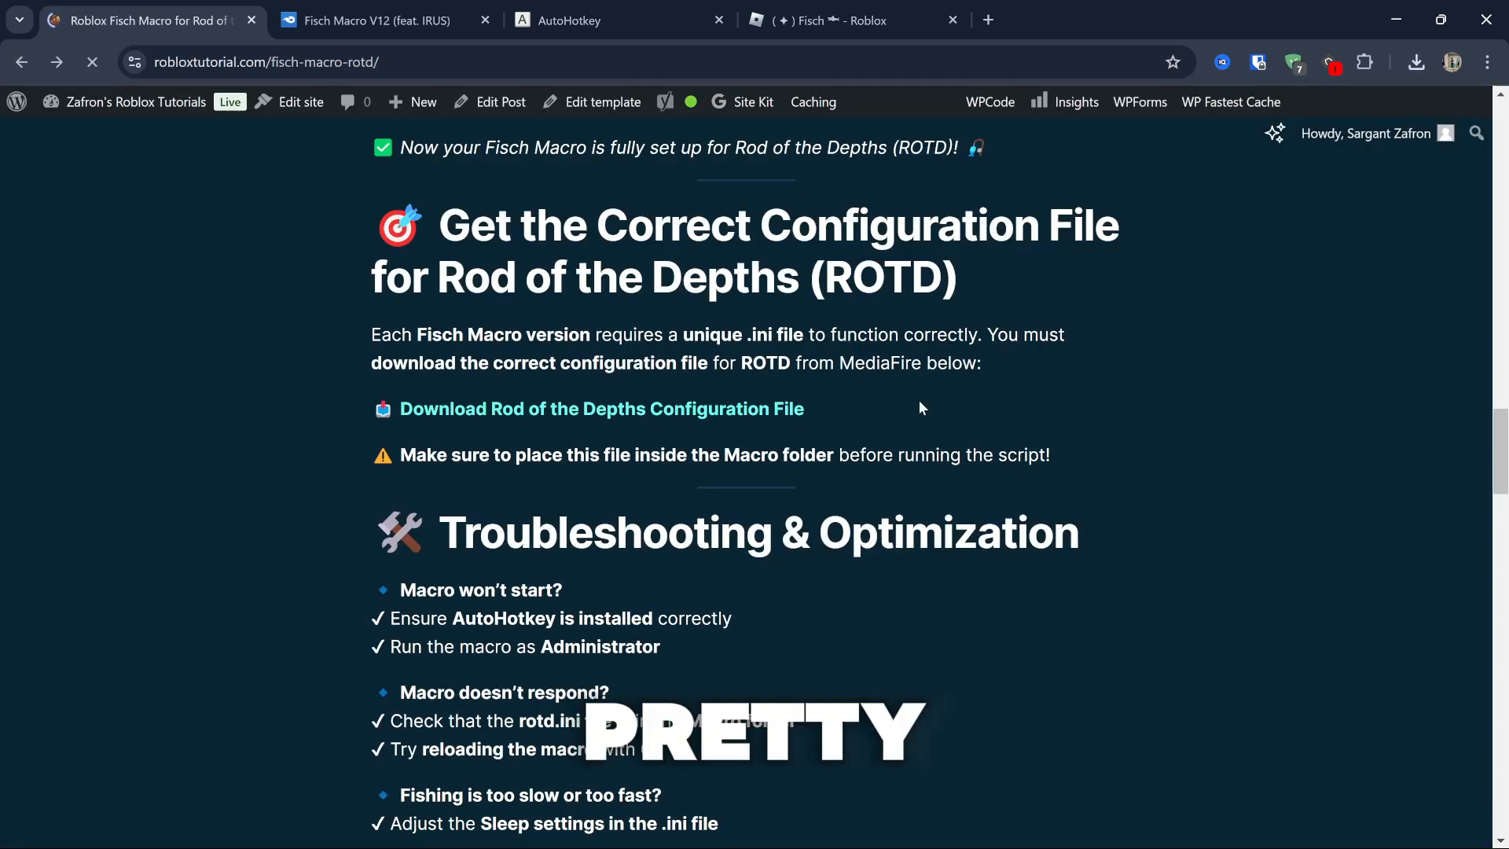
left_click(1415, 62)
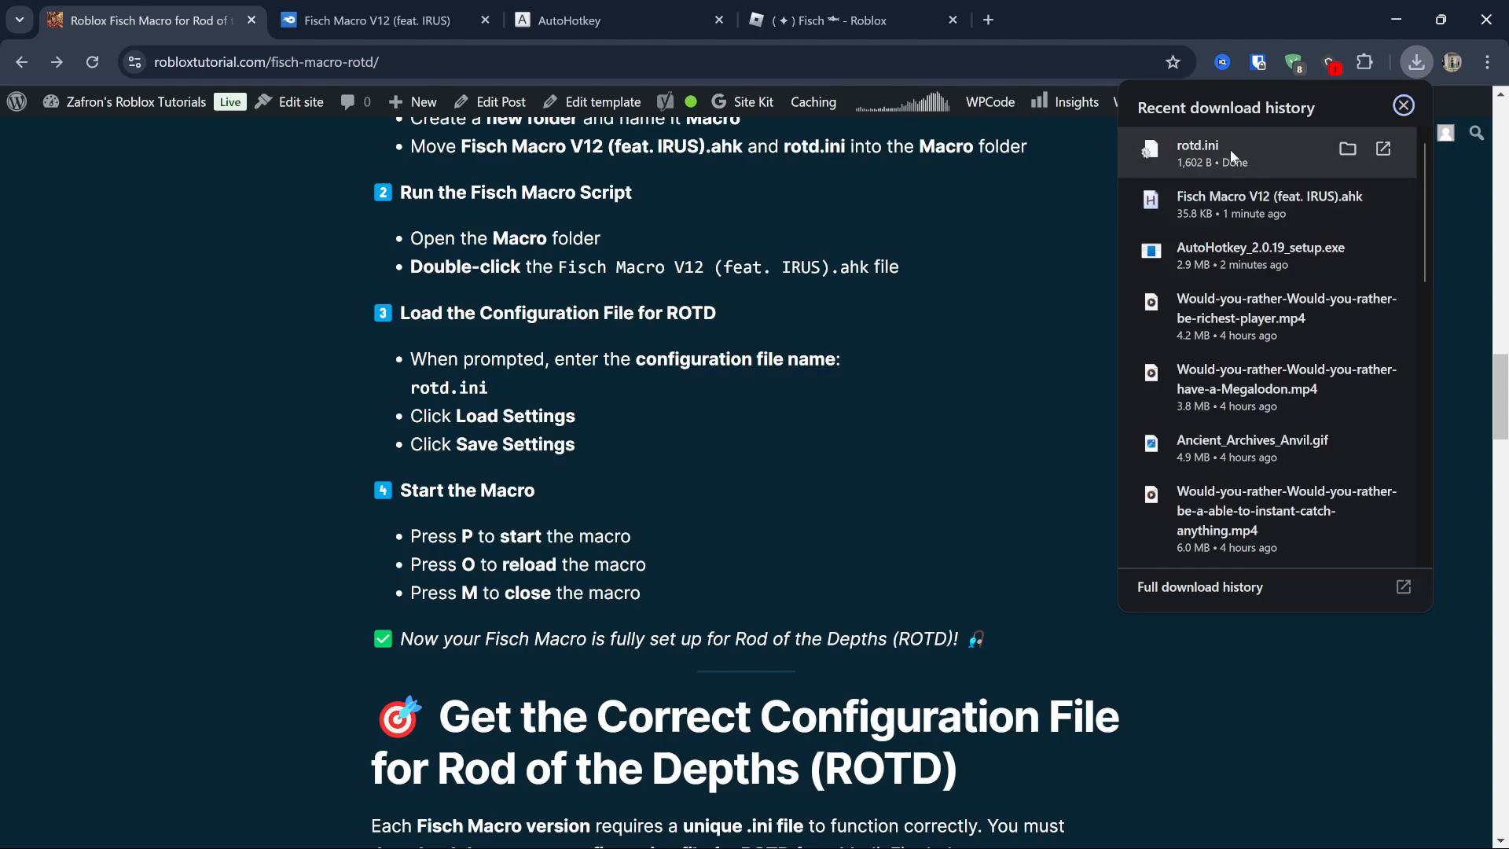
mouse_move(1017, 410)
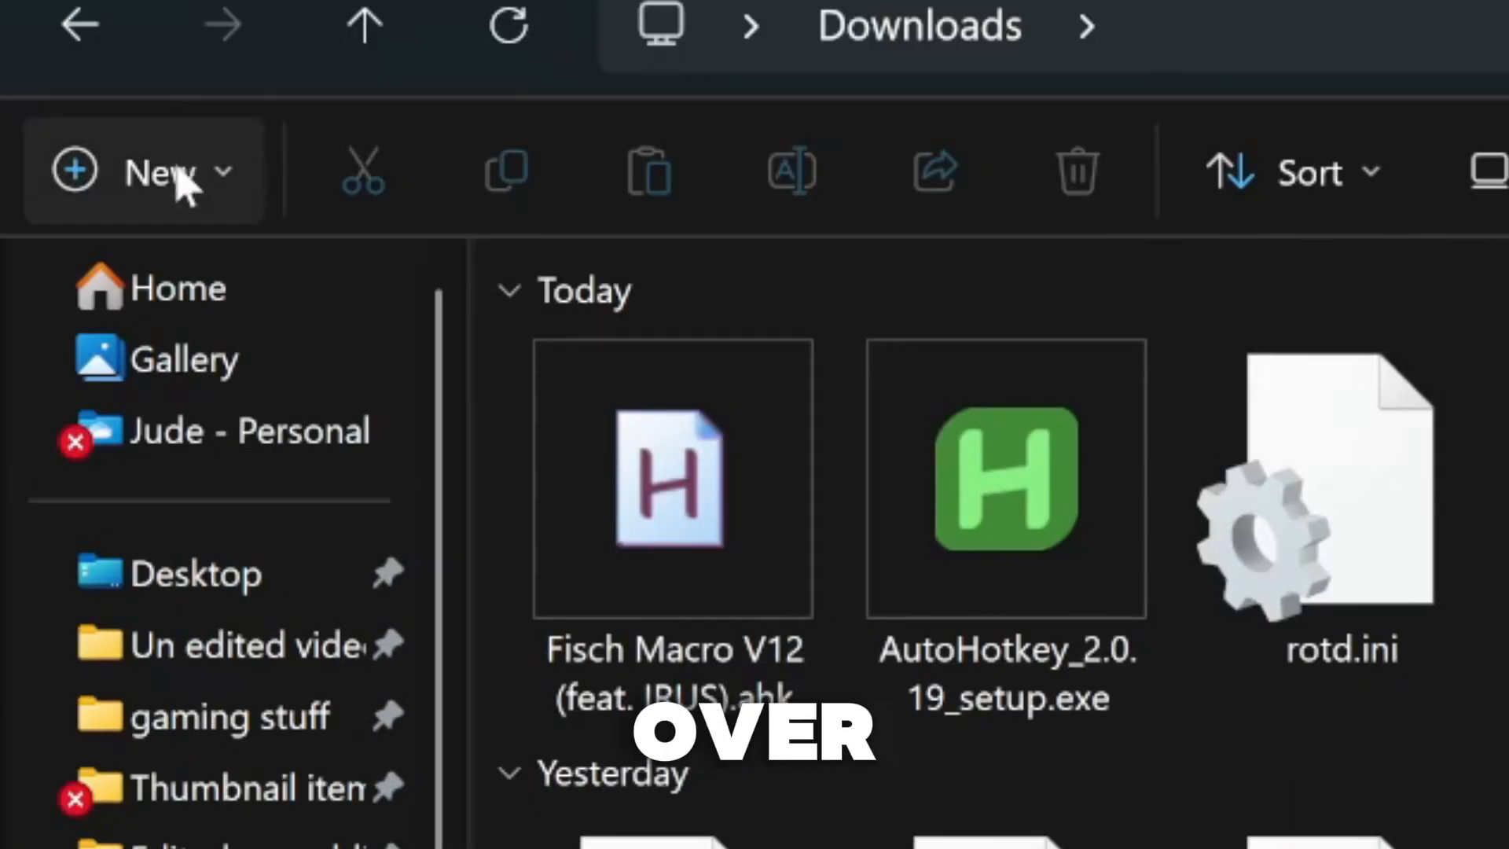
Make a Downloads folder named 'macro' and drag Fisch Macro V12 (feat. IRUS).ahk into it.
left_click(145, 171)
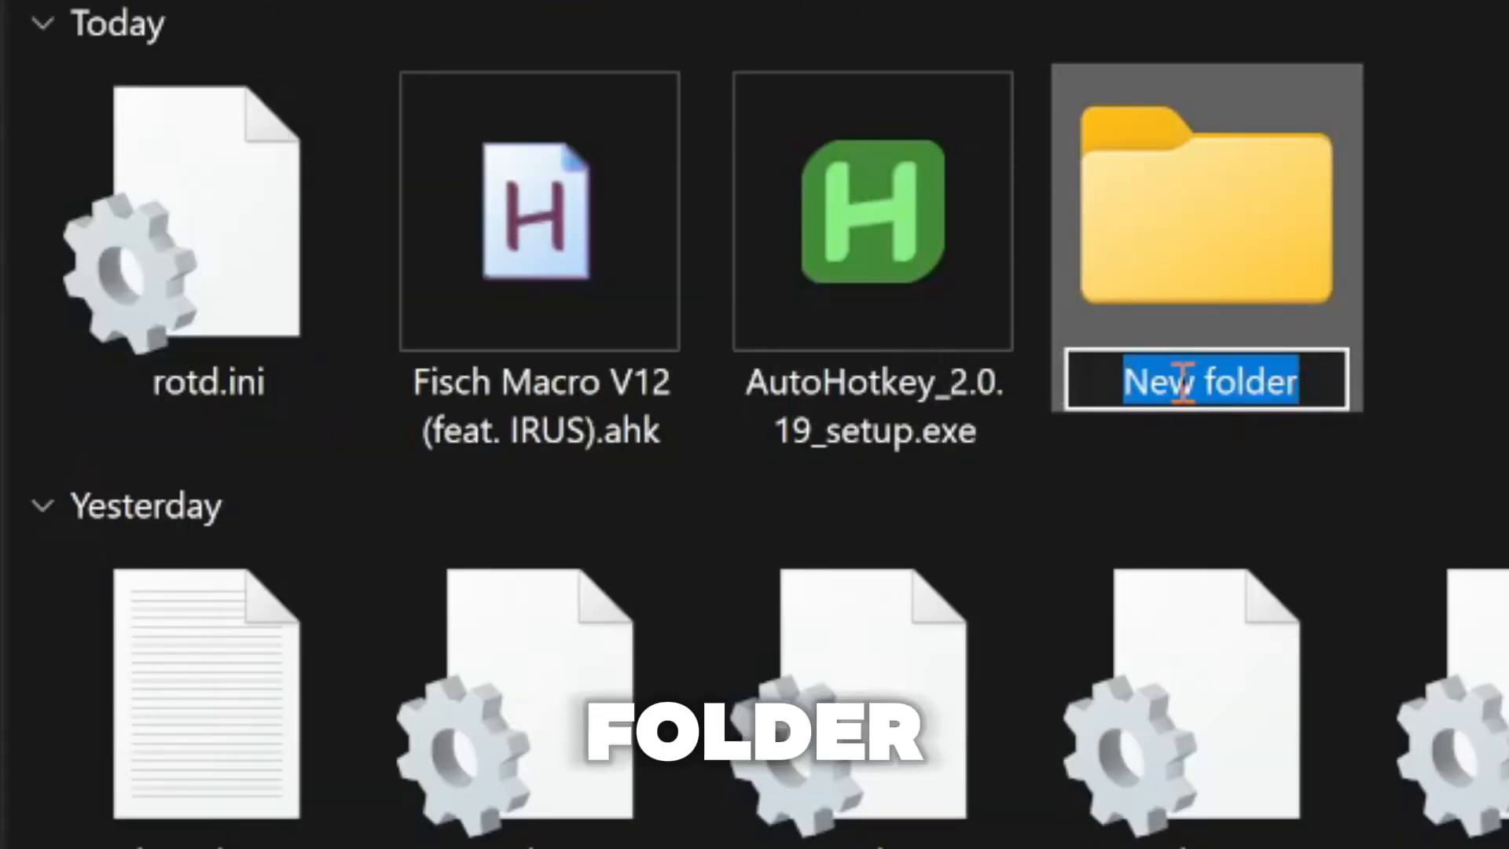
type("macro")
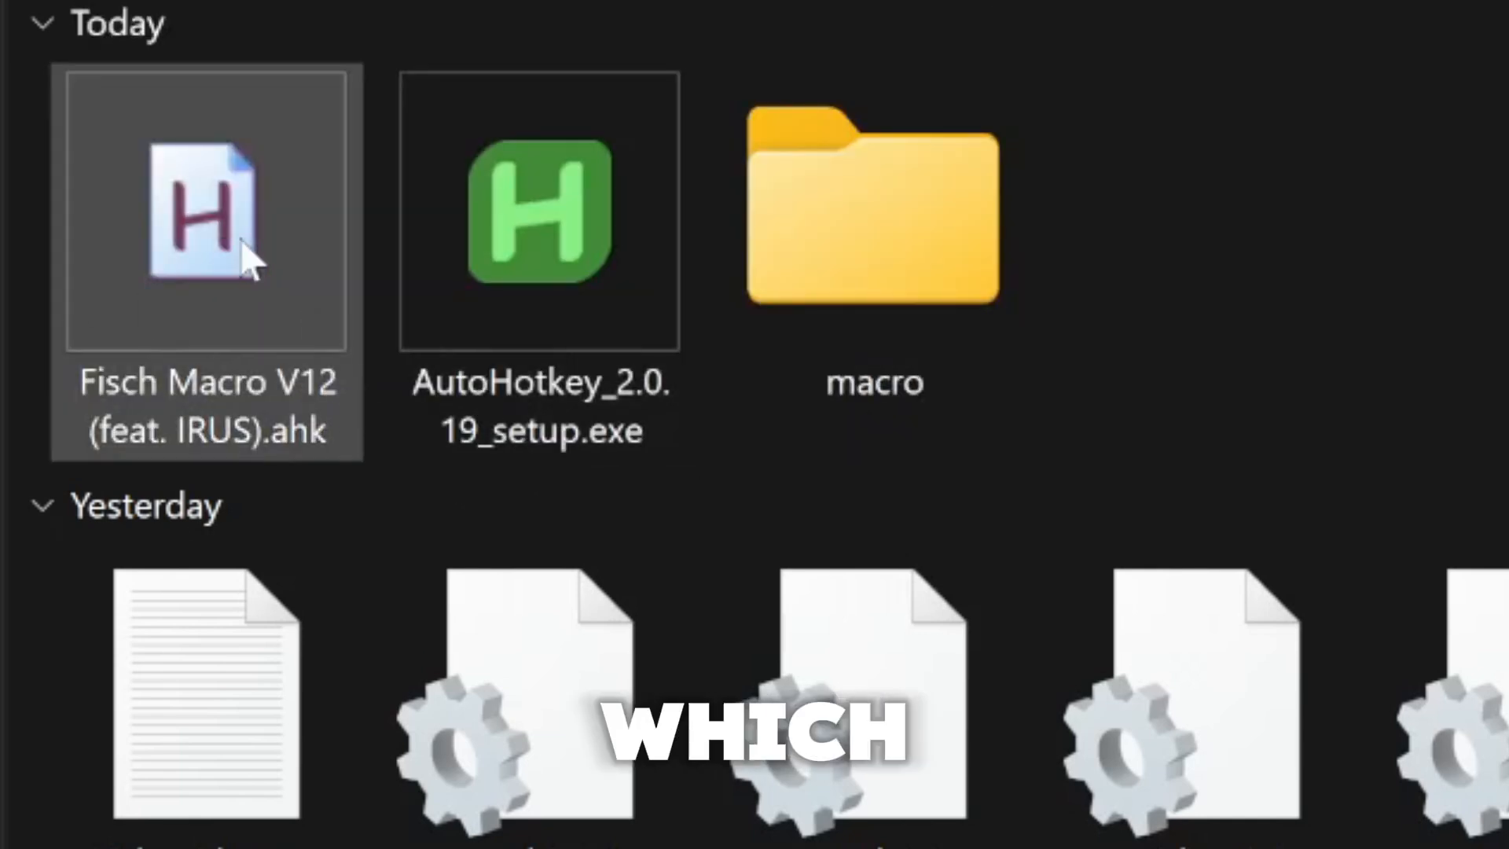
left_click_drag(207, 211, 837, 269)
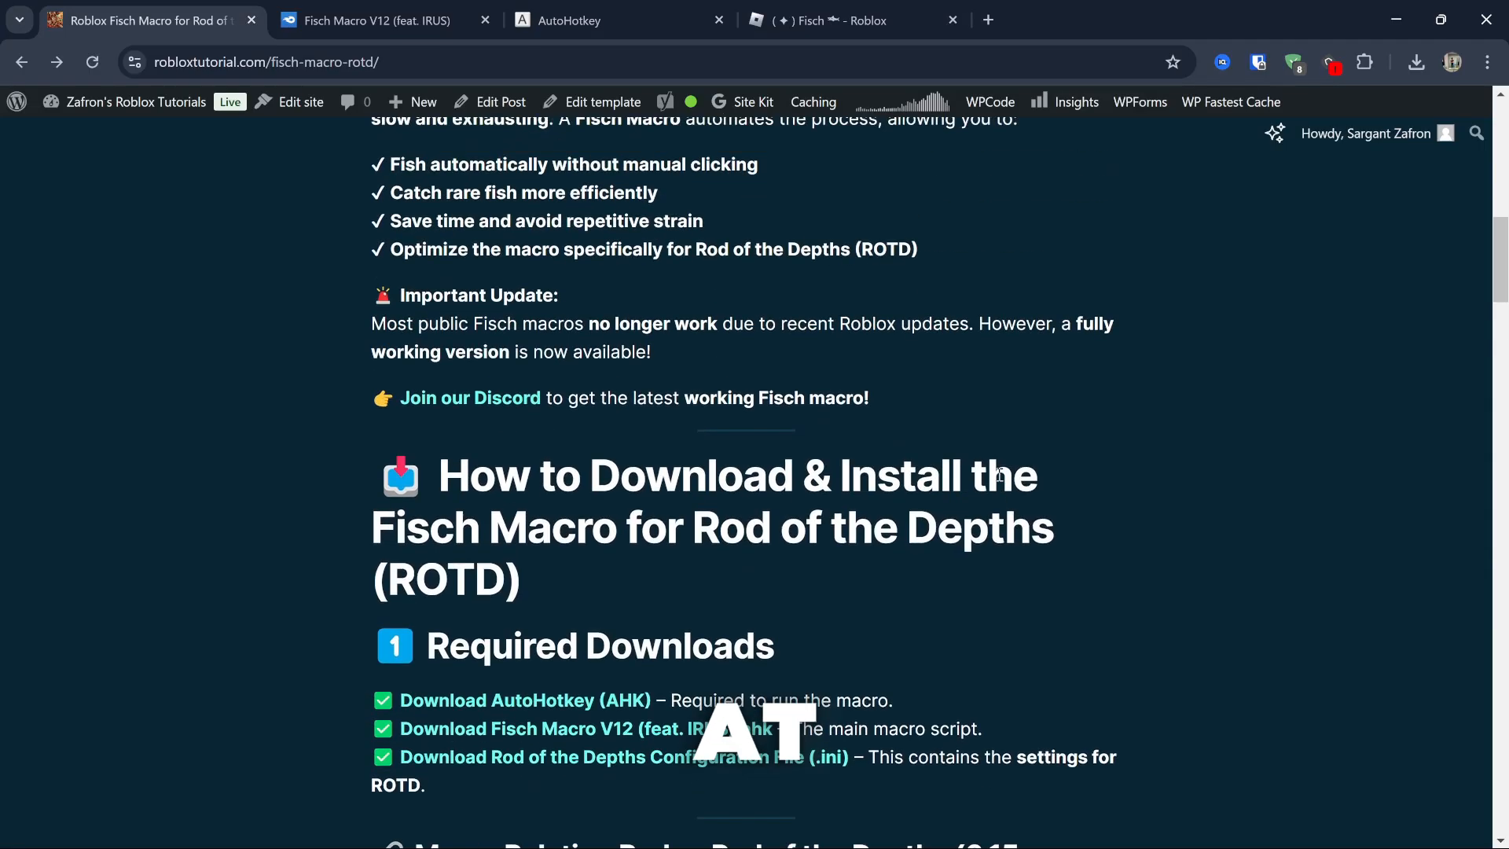
Open the Mythic Rod guide under Macro Relating Rods and follow its configuration link.
scroll("down", 3)
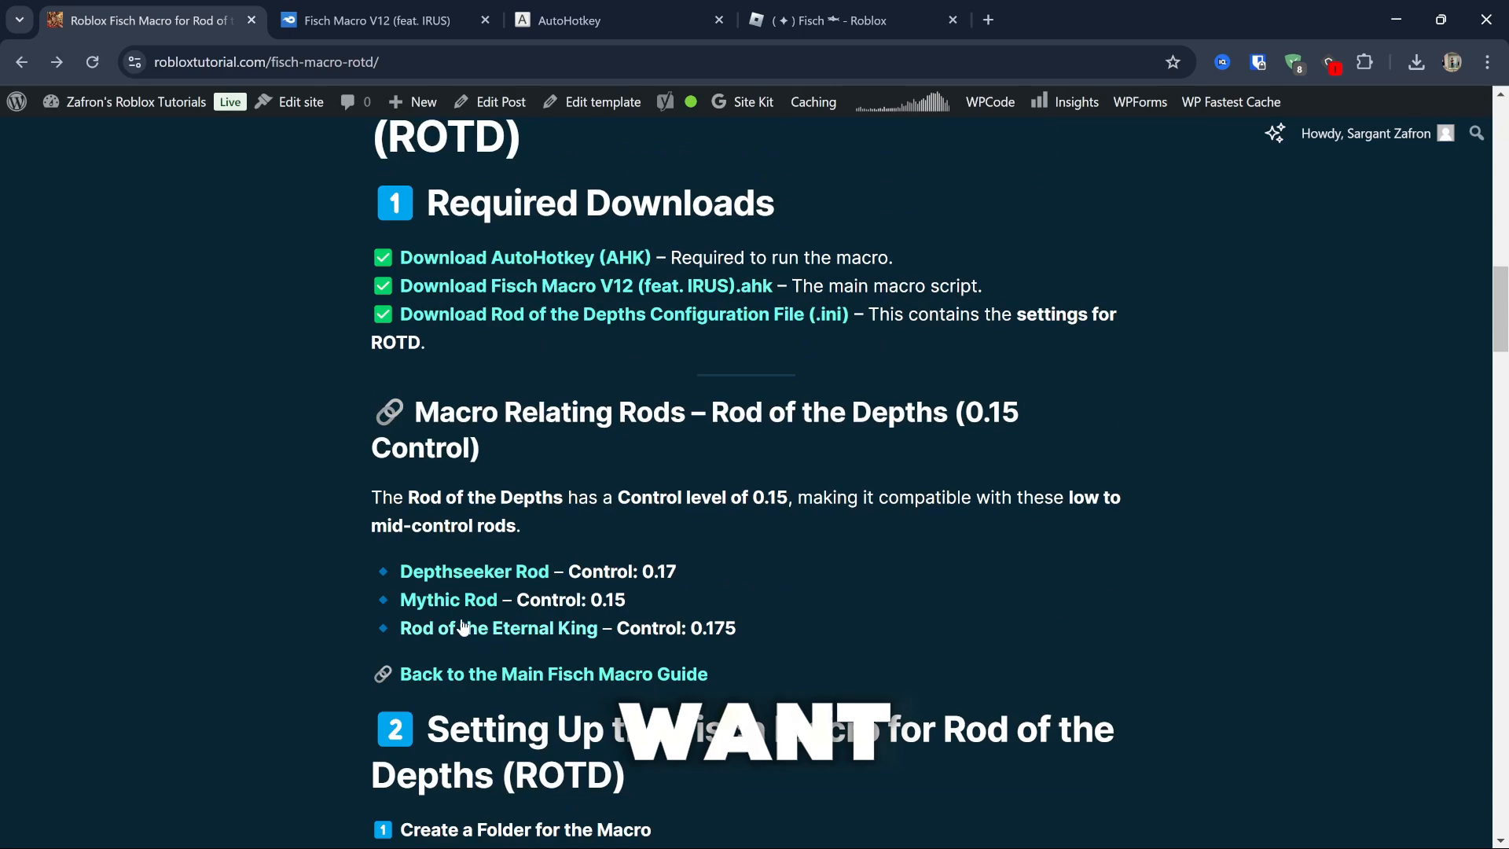
left_click(447, 599)
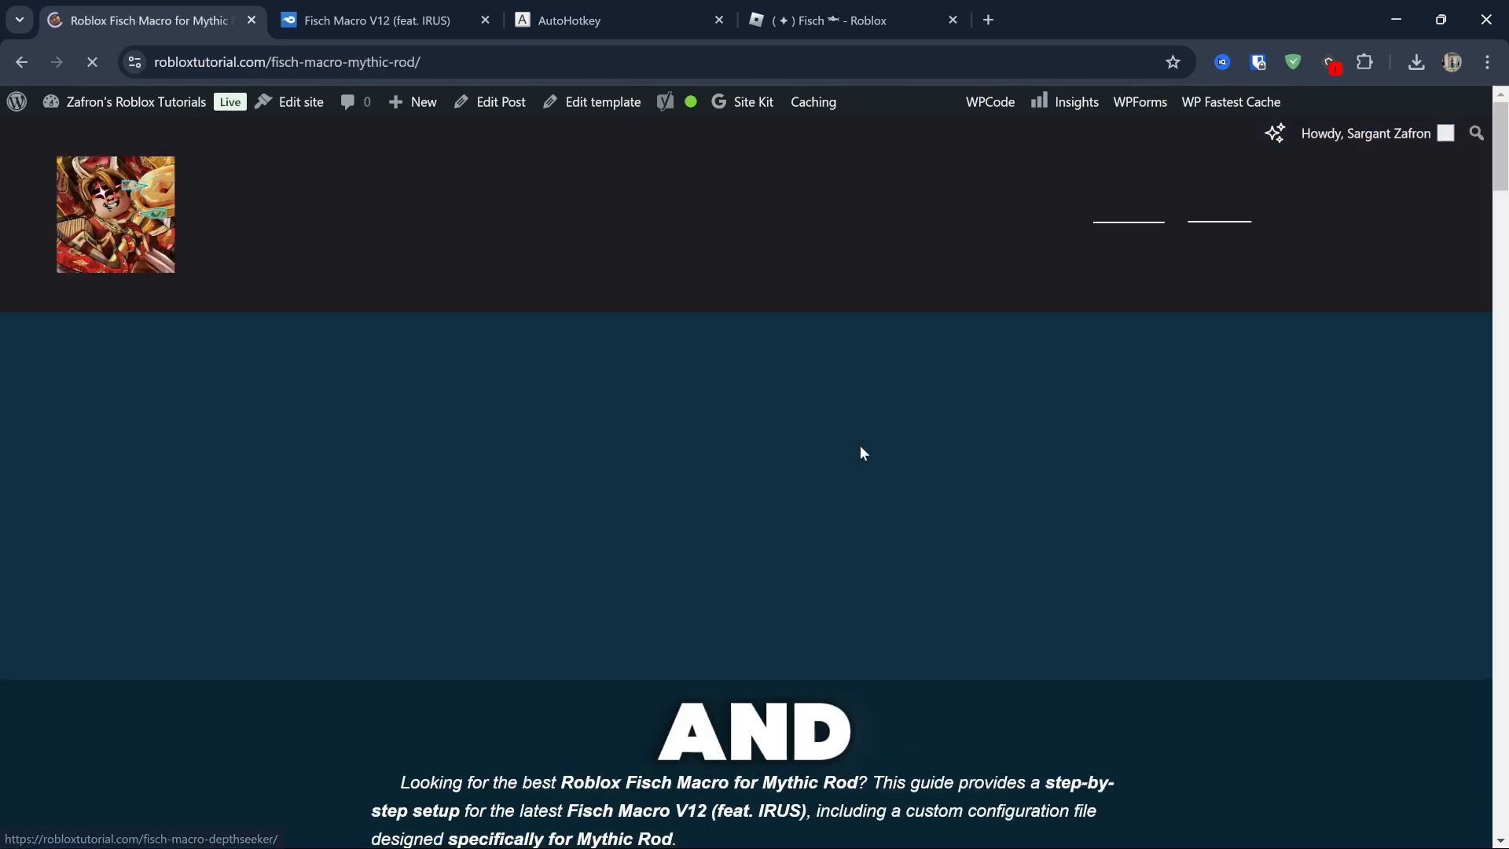
scroll("down", 3)
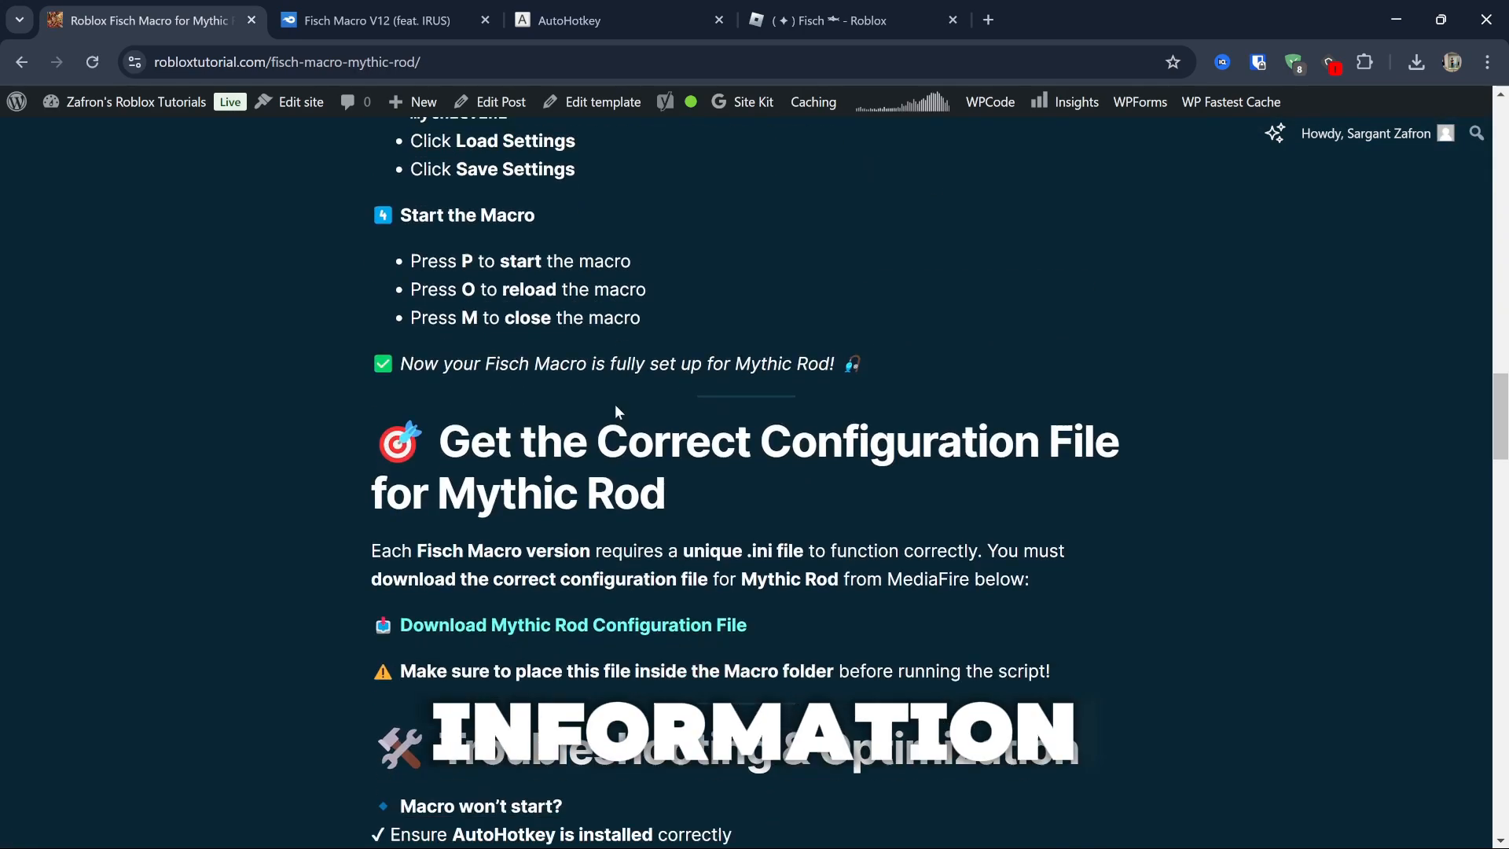
left_click(573, 624)
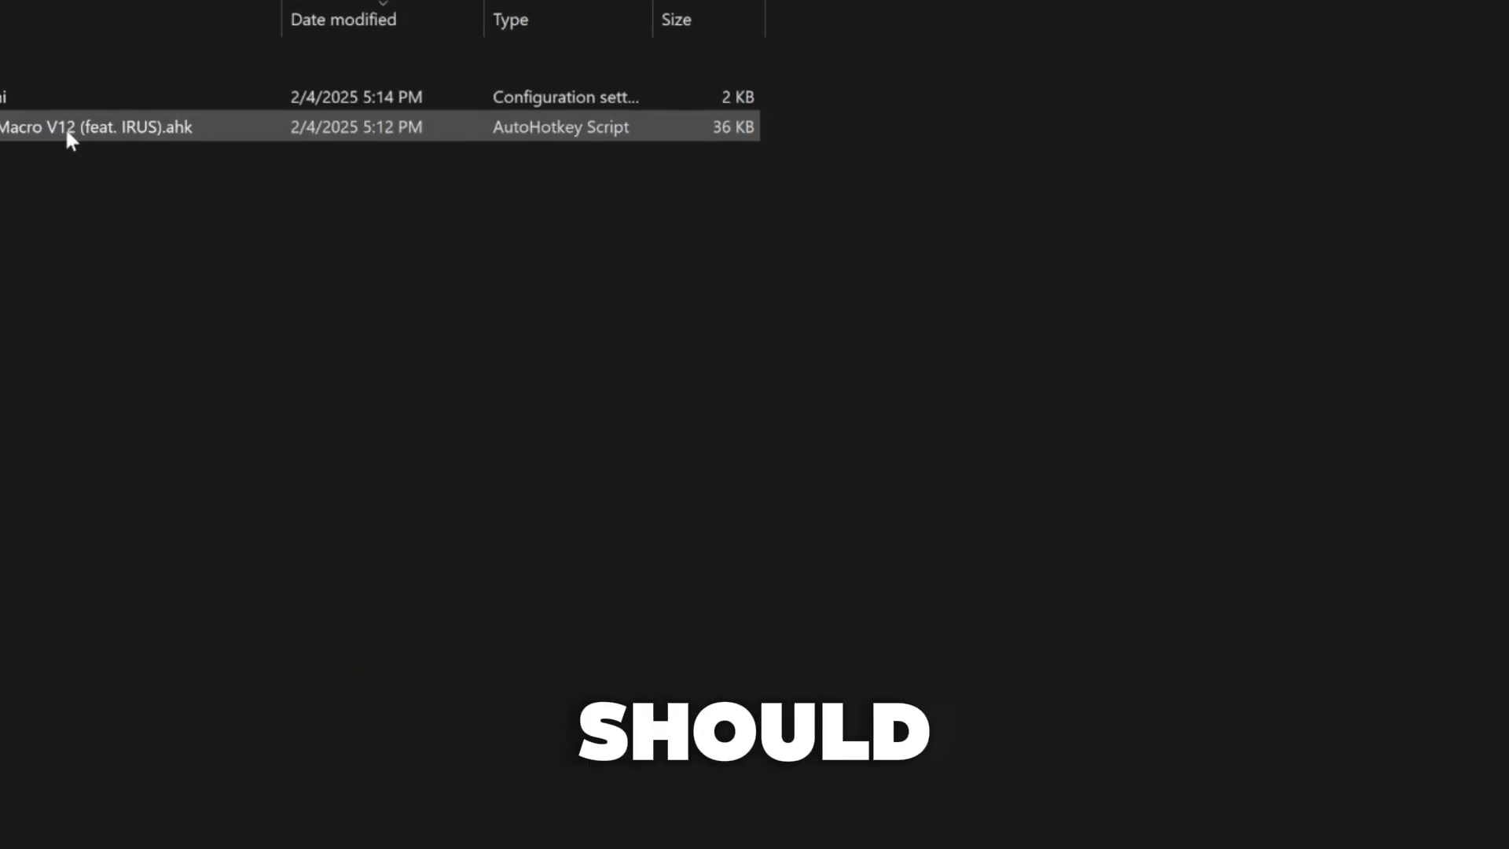
Run Fisch Macro V12 (feat. IRUS).ahk from the macro folder.
double_click(95, 126)
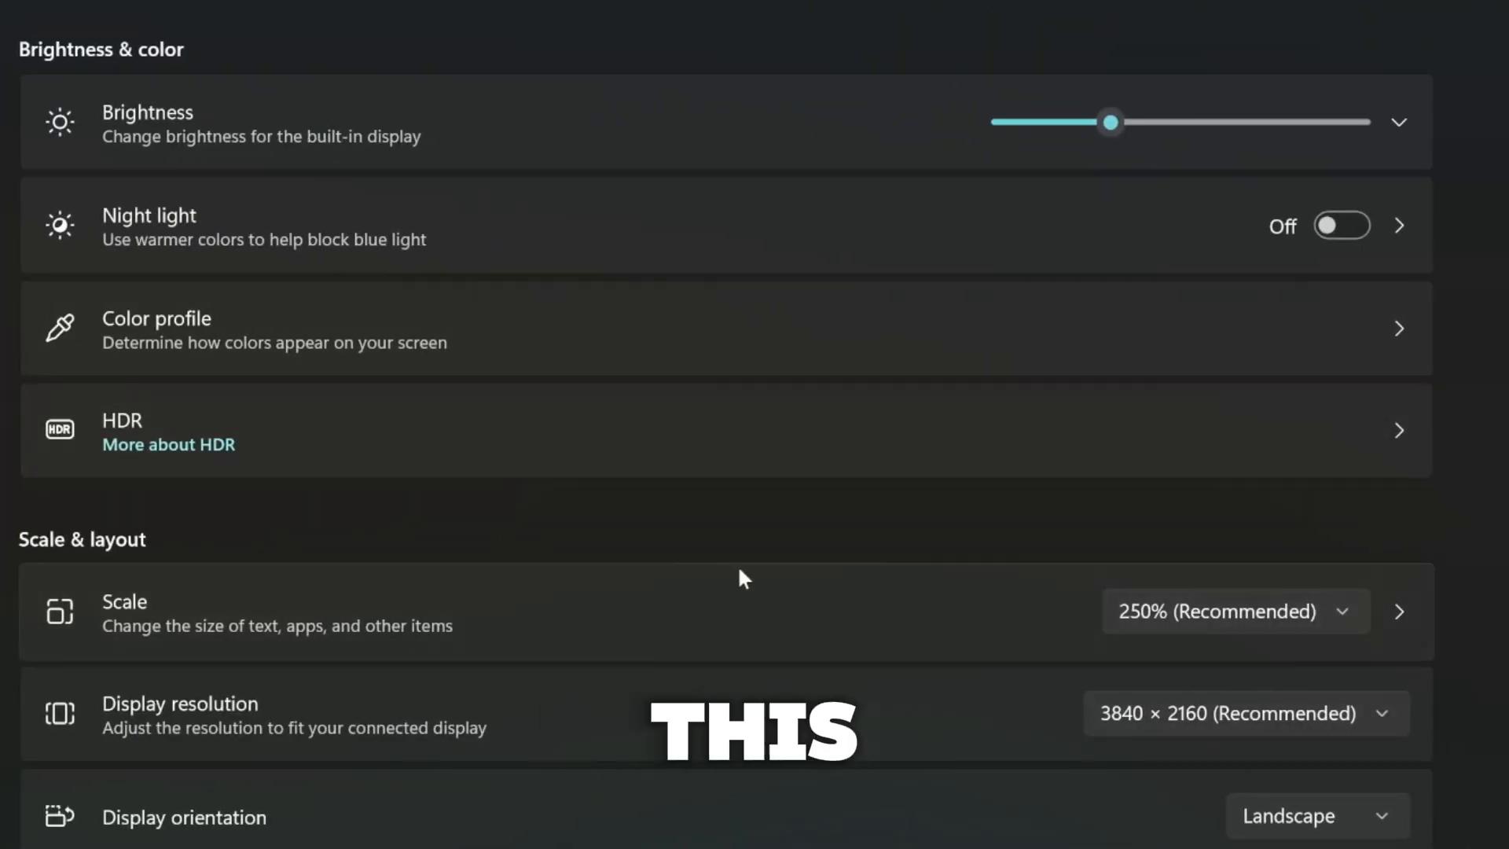
Scroll Display settings to Scale & layout, showing 250% scale at 3840 × 2160.
scroll("down", 3)
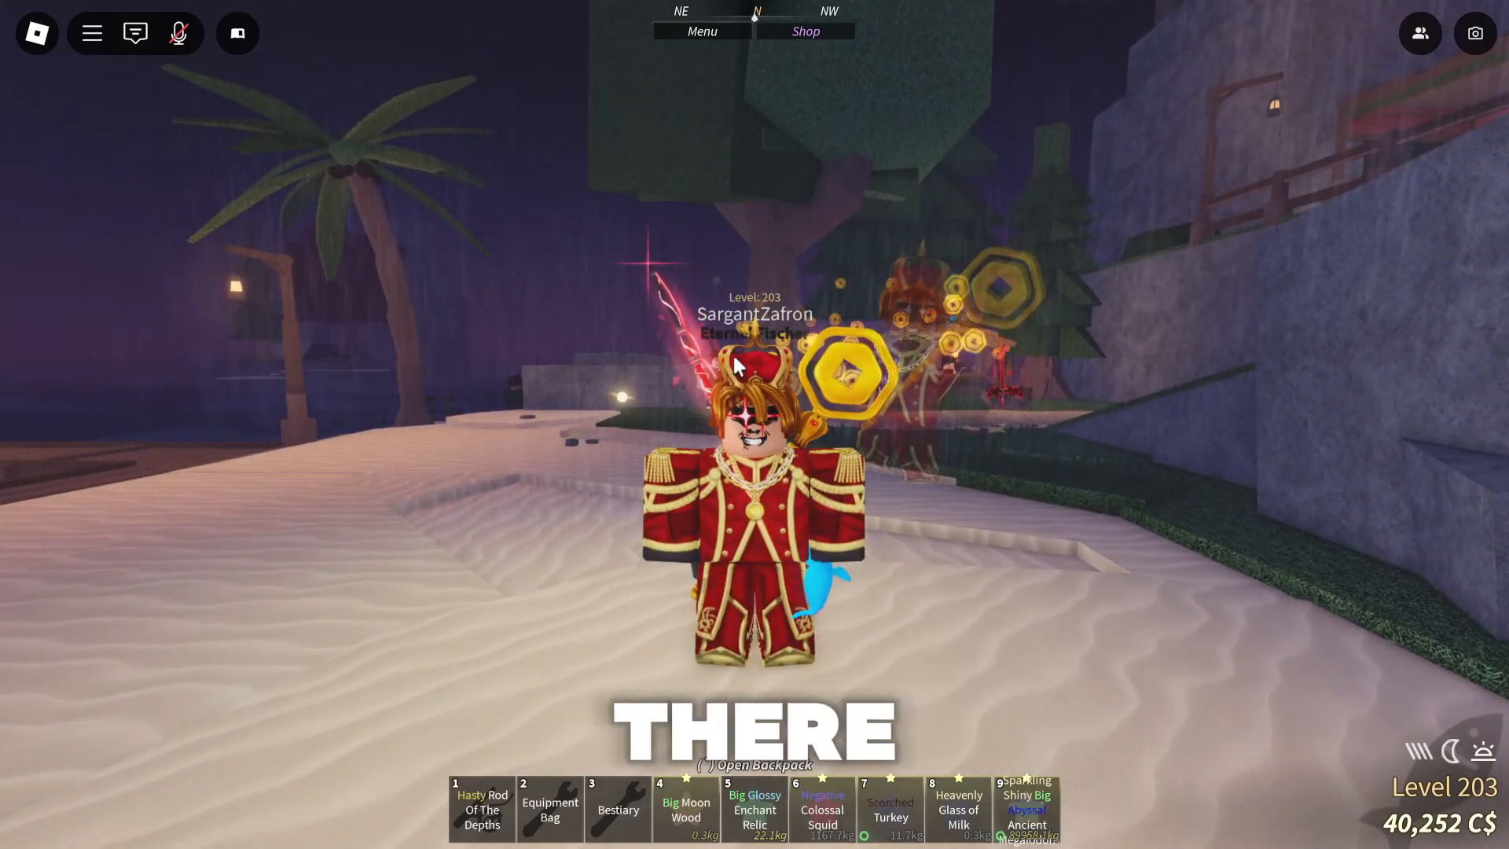
Open the Equipment Bag and switch from bait to the Bobbers tab.
left_click(702, 31)
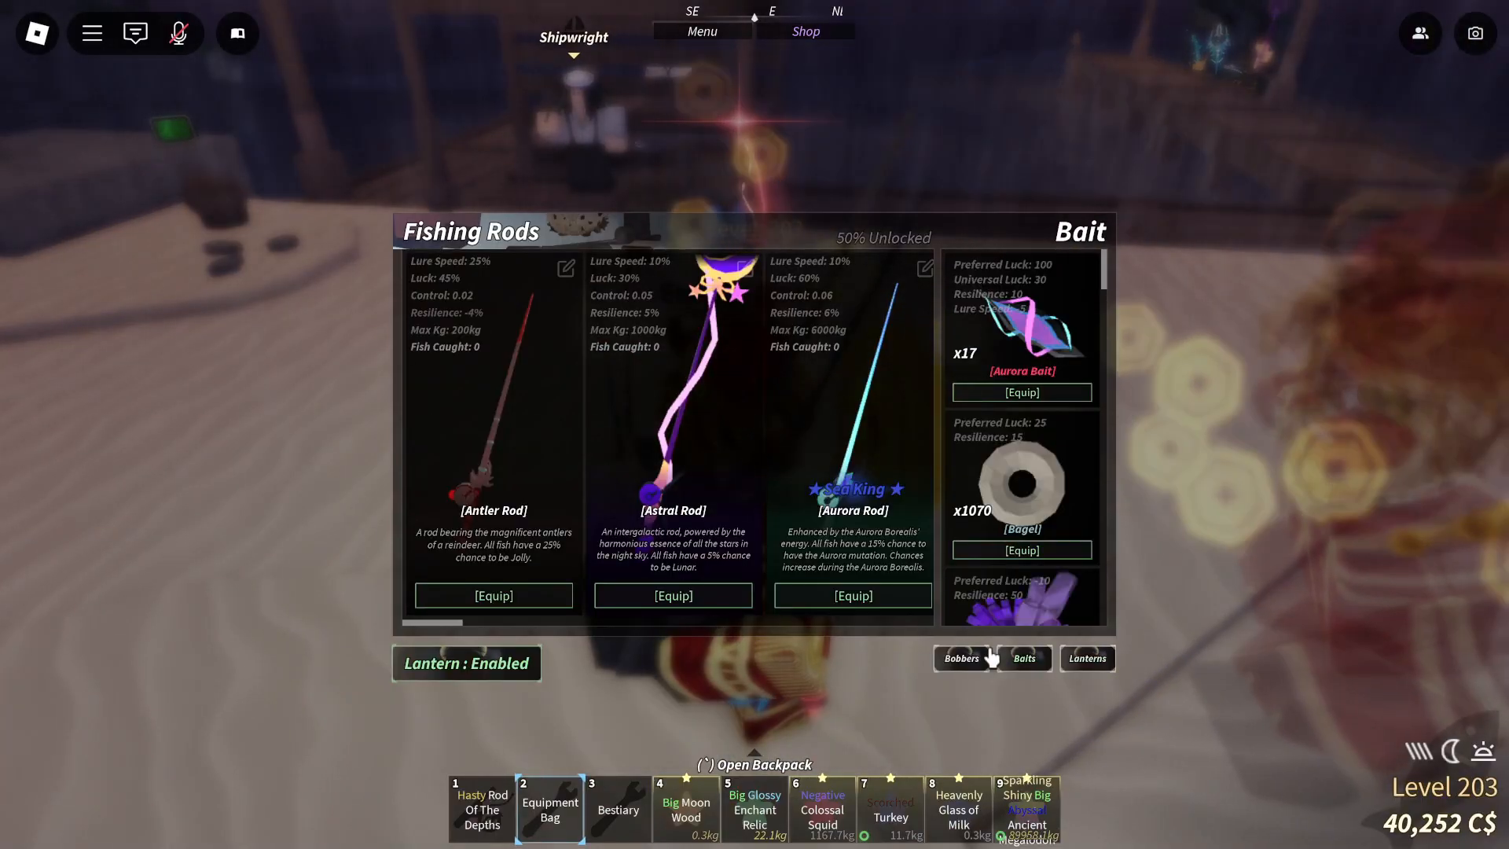
left_click(959, 659)
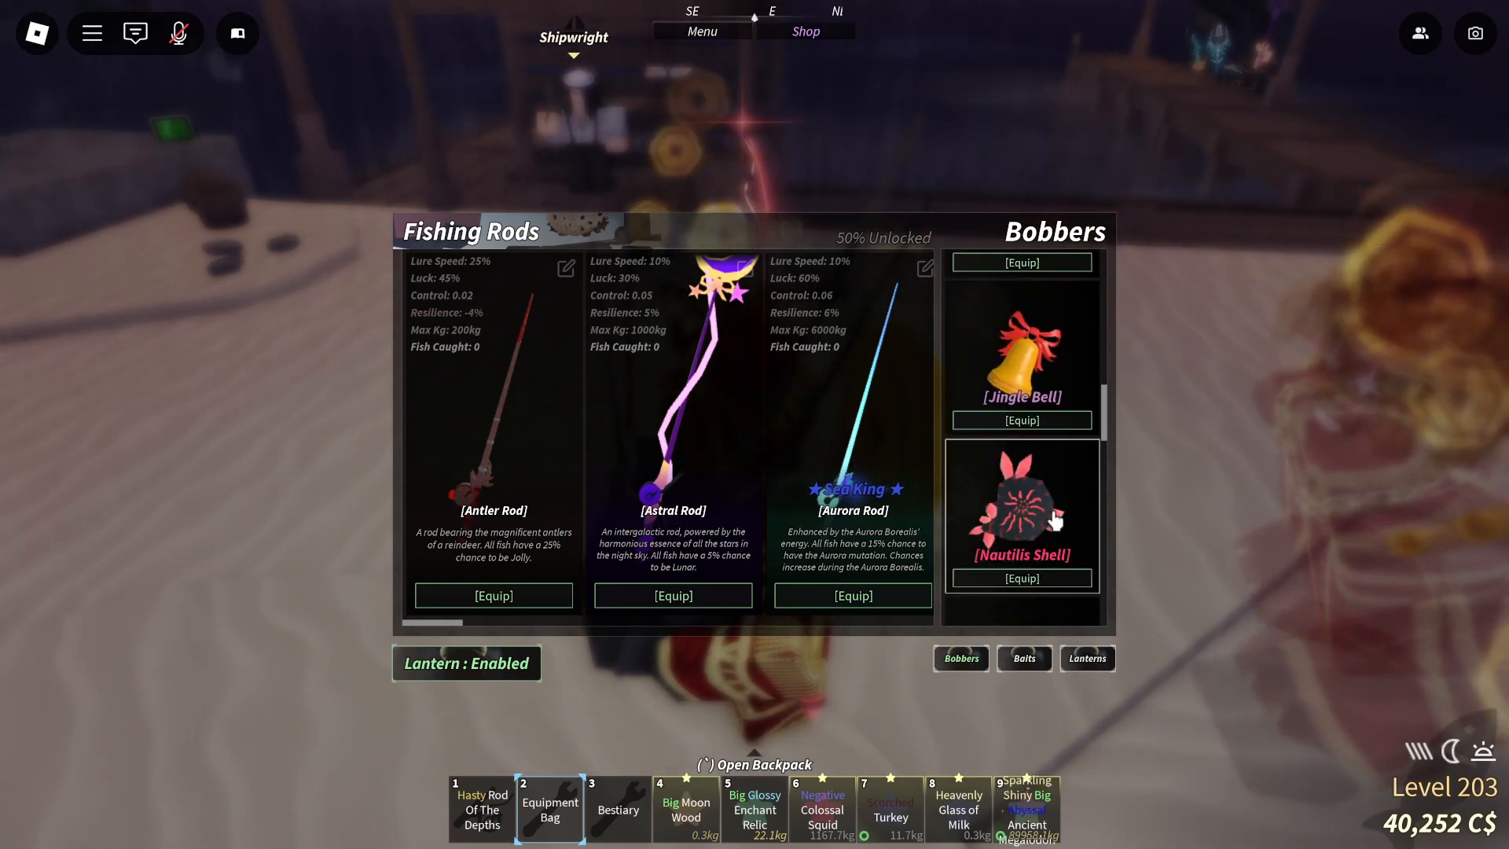
In Fisch's in-game settings, toggle on Higher Brightness and Enable Crab Cages.
left_click(702, 31)
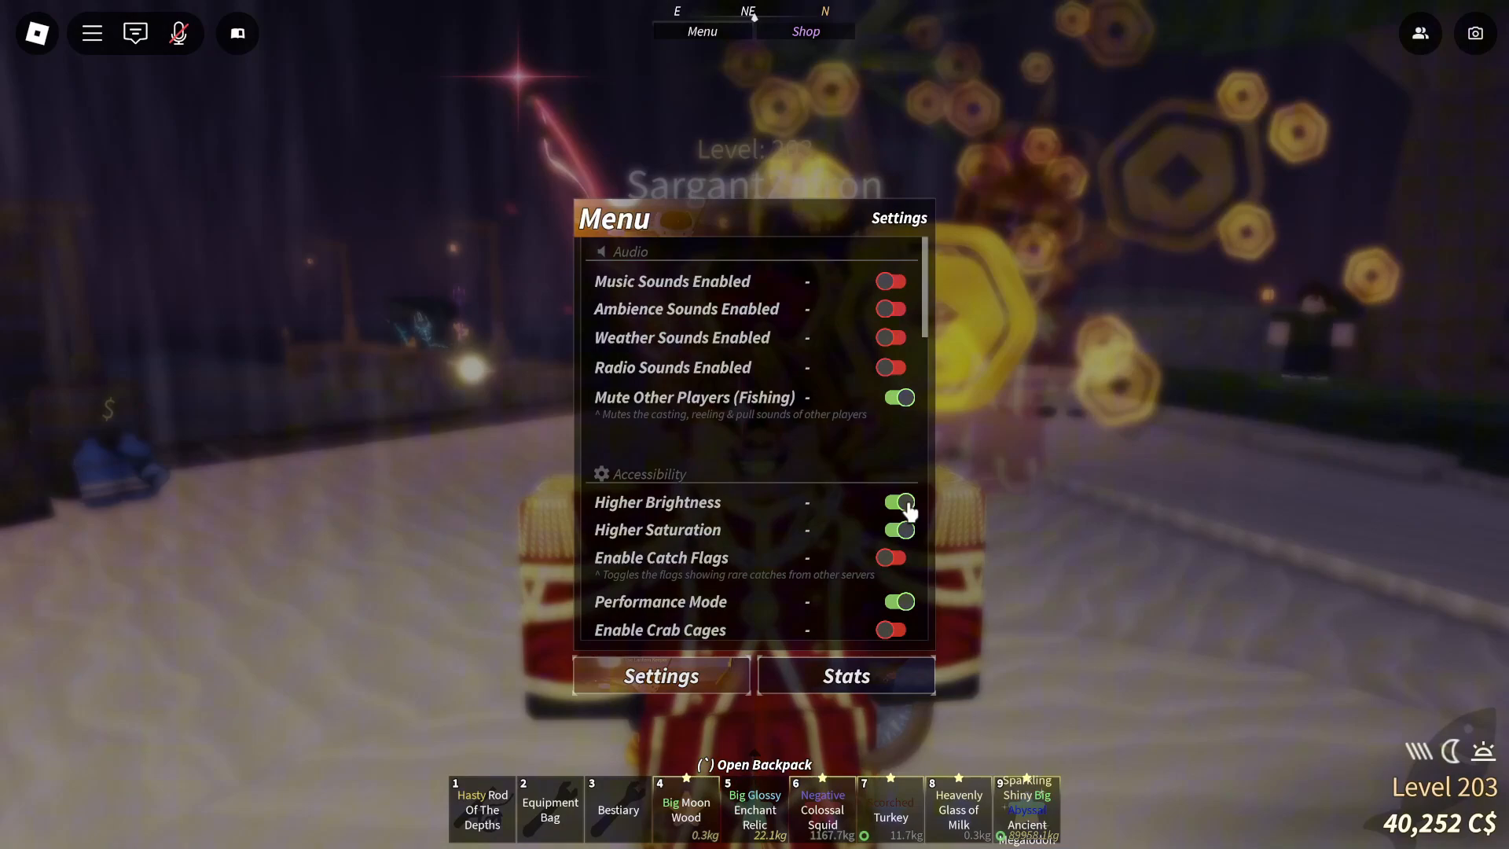
left_click(888, 502)
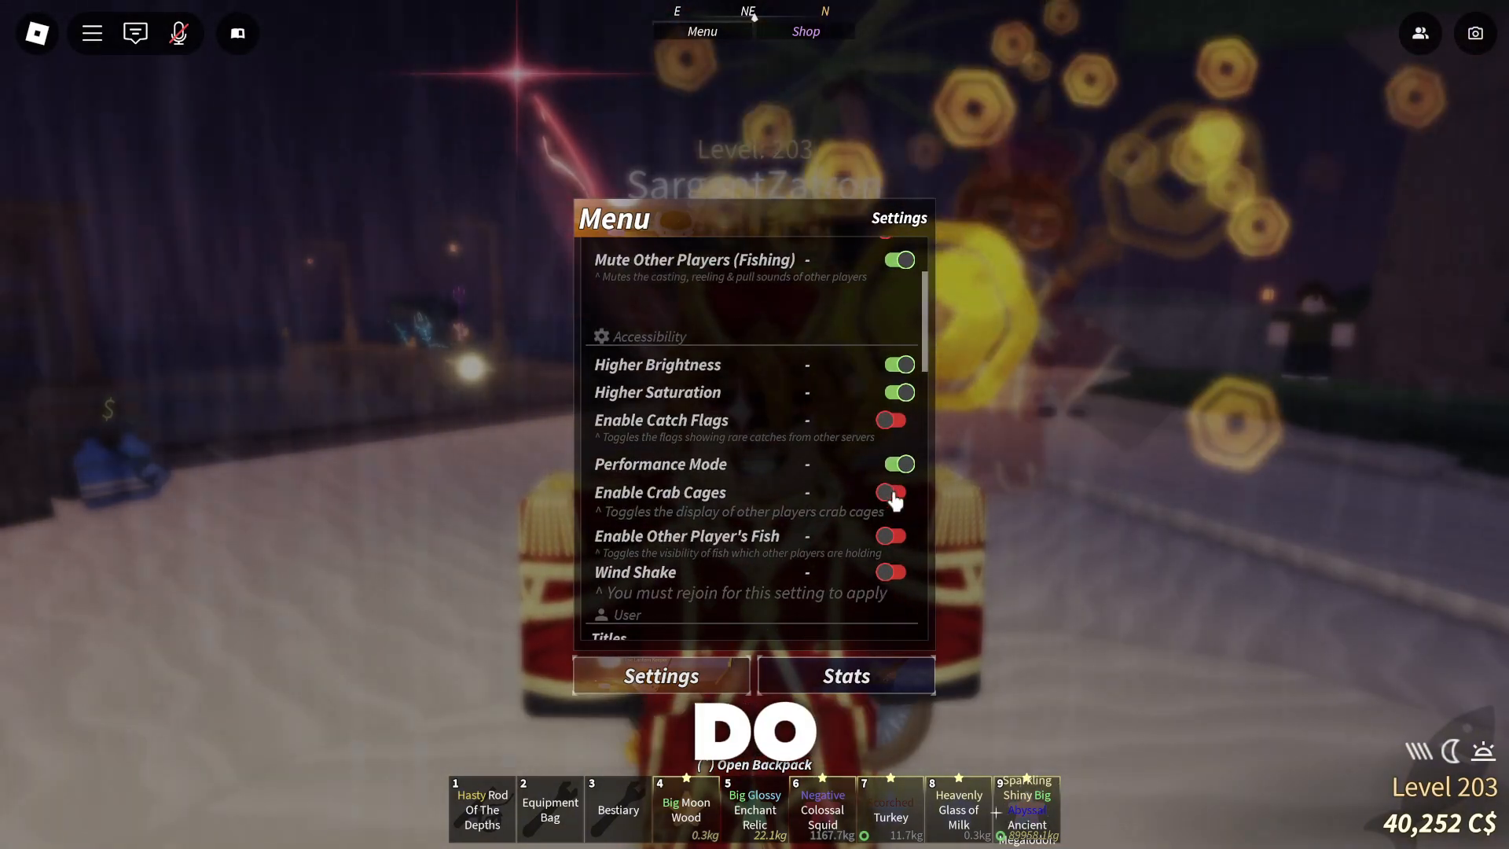
left_click(891, 492)
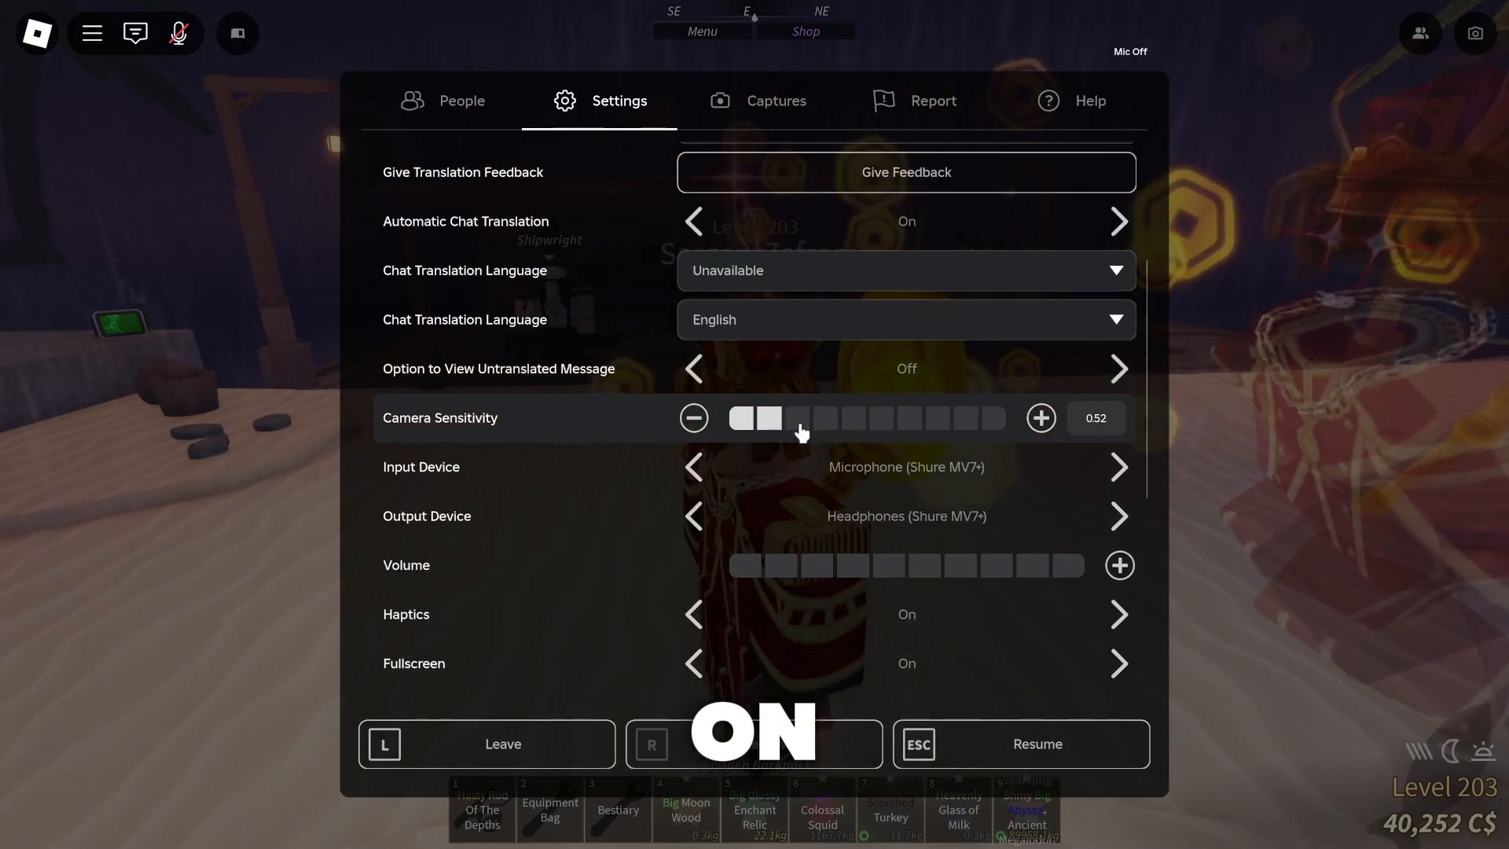
Raise Roblox Graphics Quality to maximum in manual graphics mode.
scroll("down", 3)
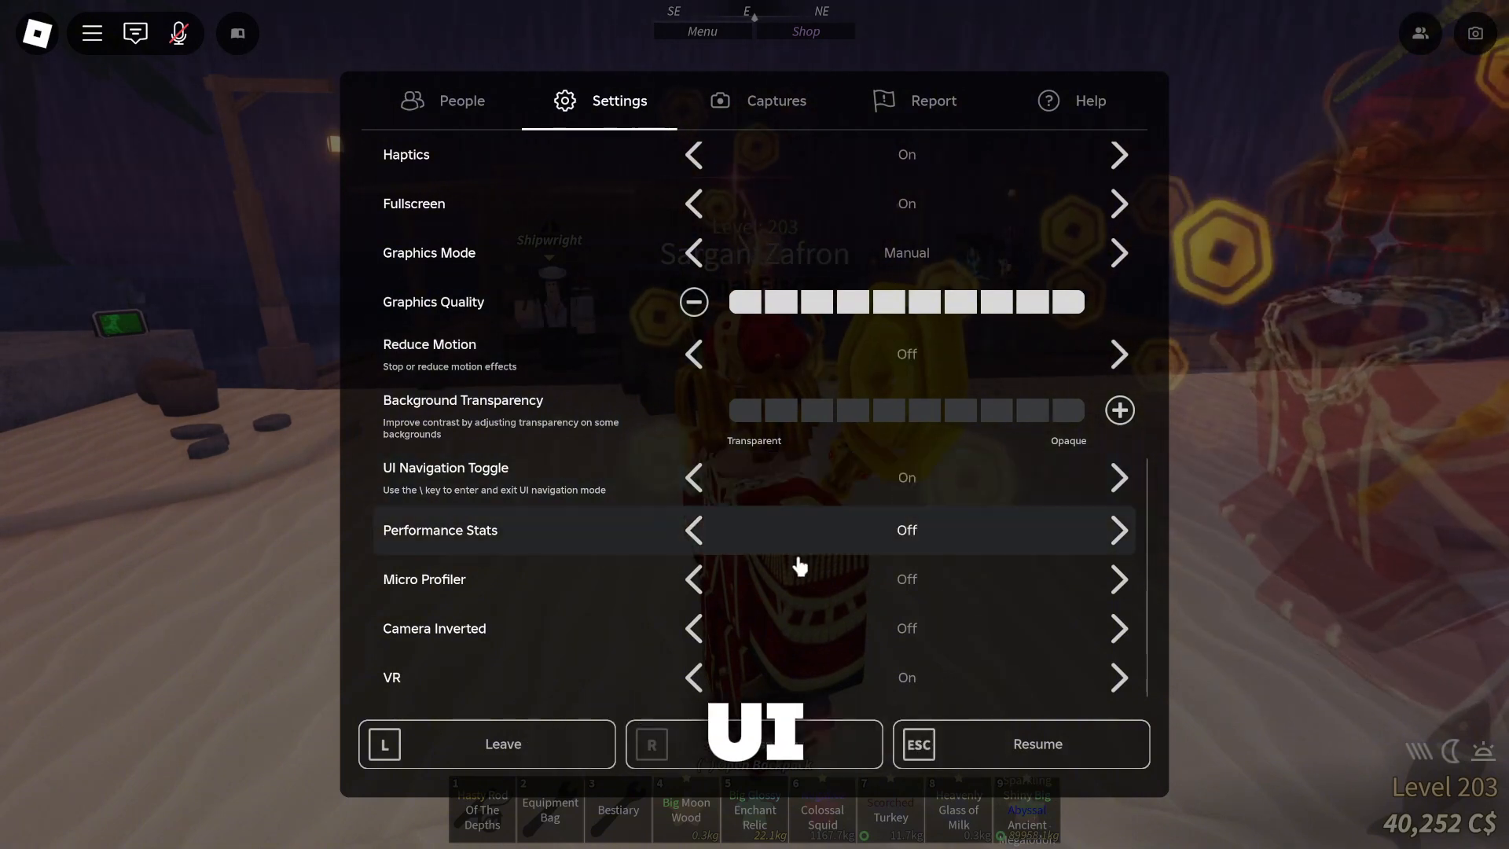
left_click(691, 301)
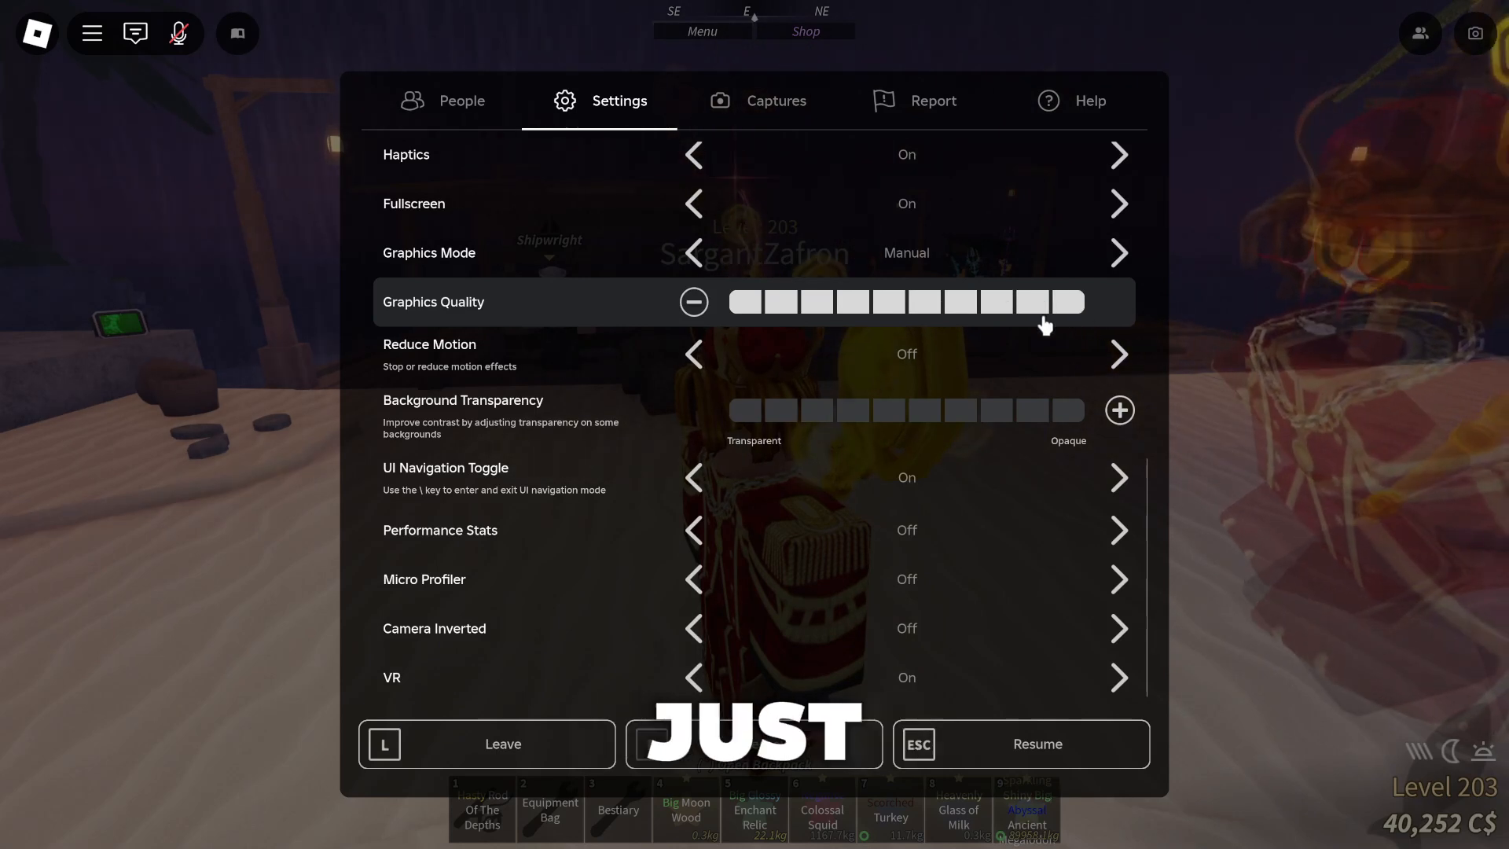
left_click(1037, 743)
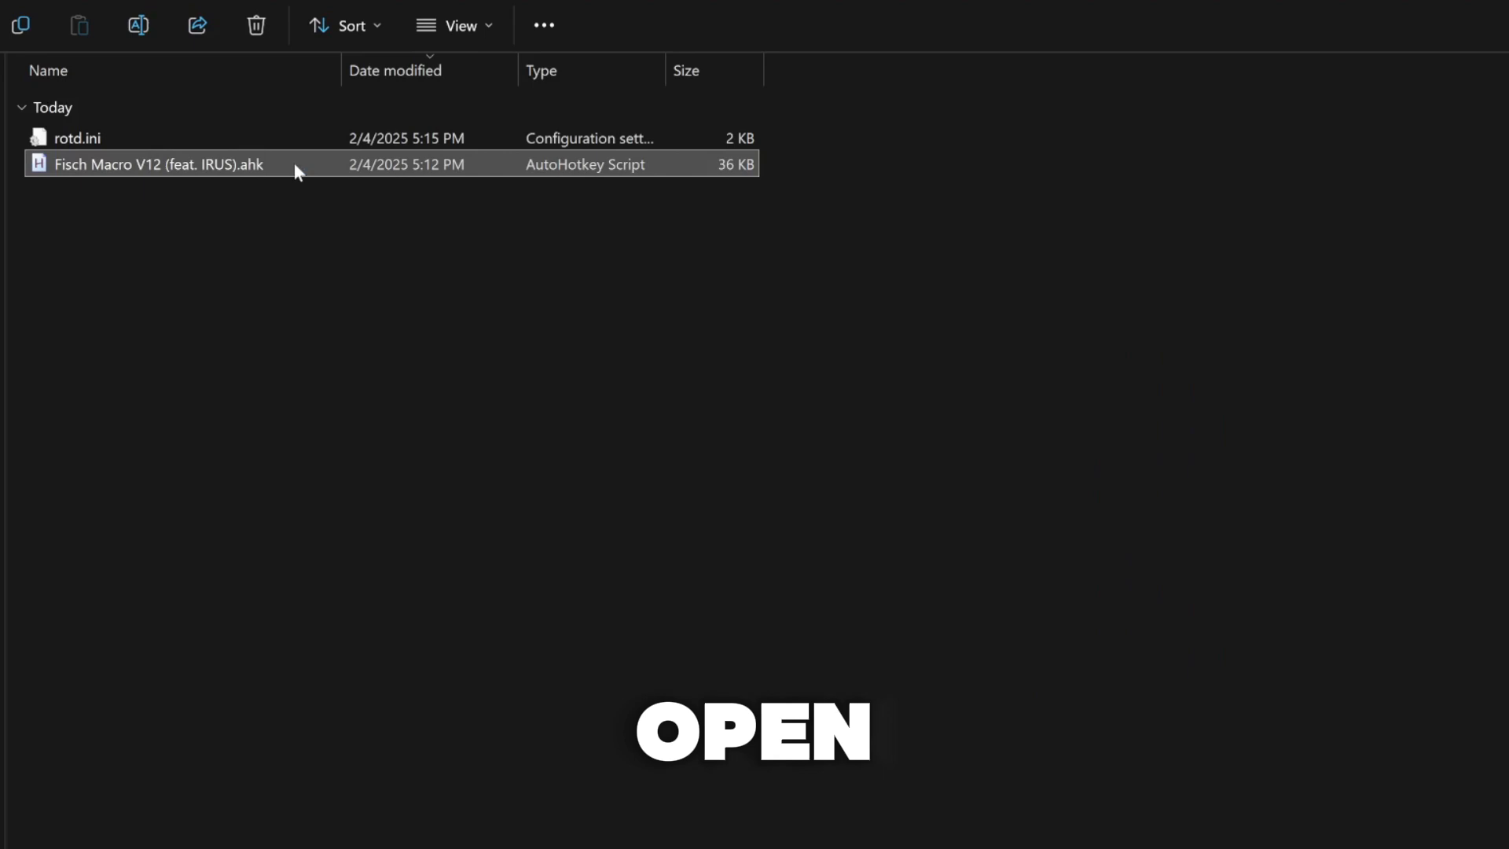
Launch the Fisch Macro V12 script and save its settings under the config name rotd.
double_click(157, 164)
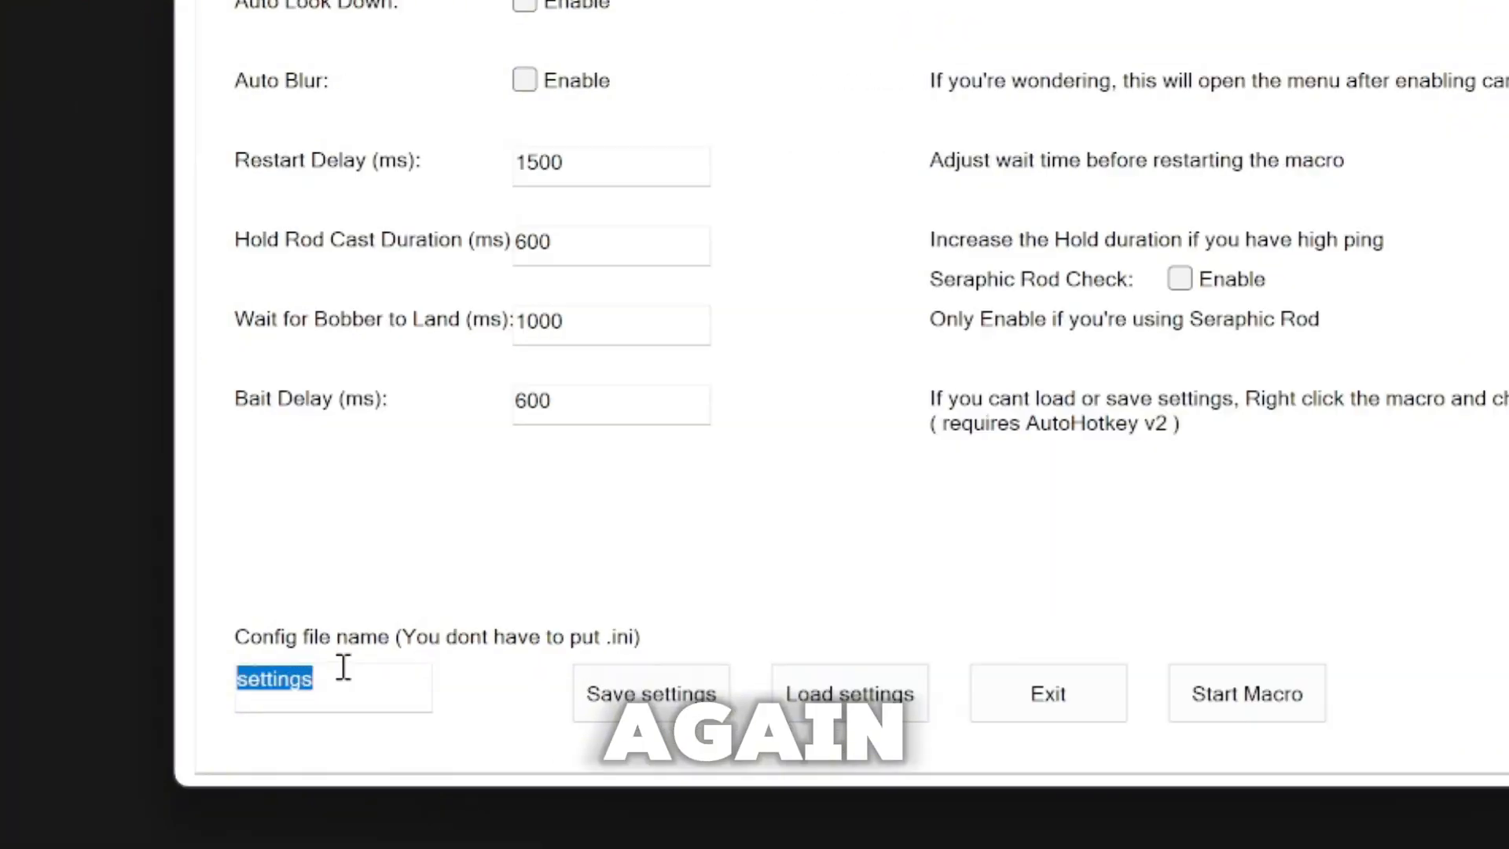
left_click(848, 693)
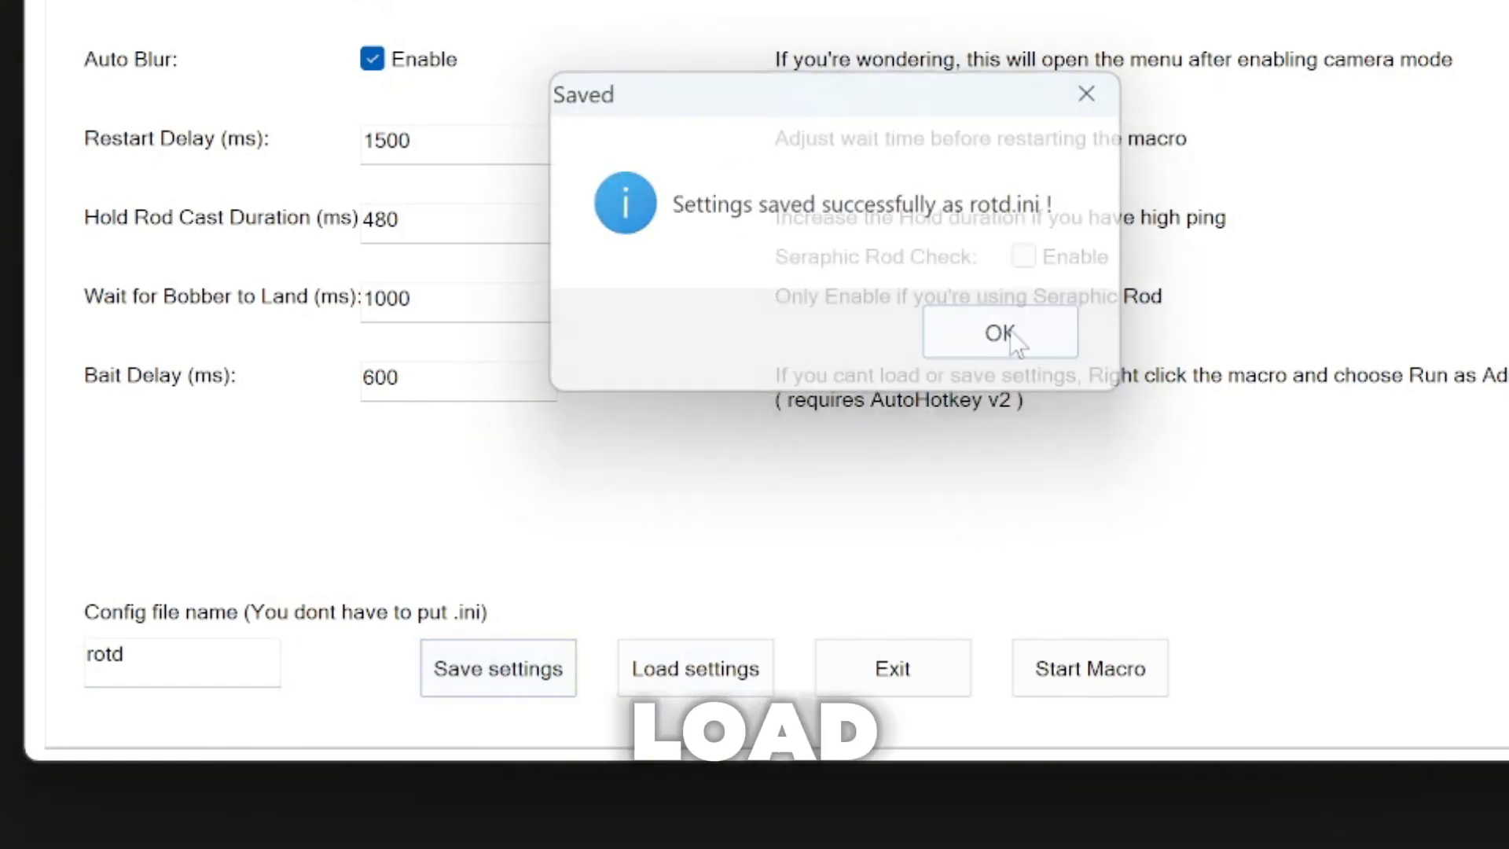
left_click(998, 331)
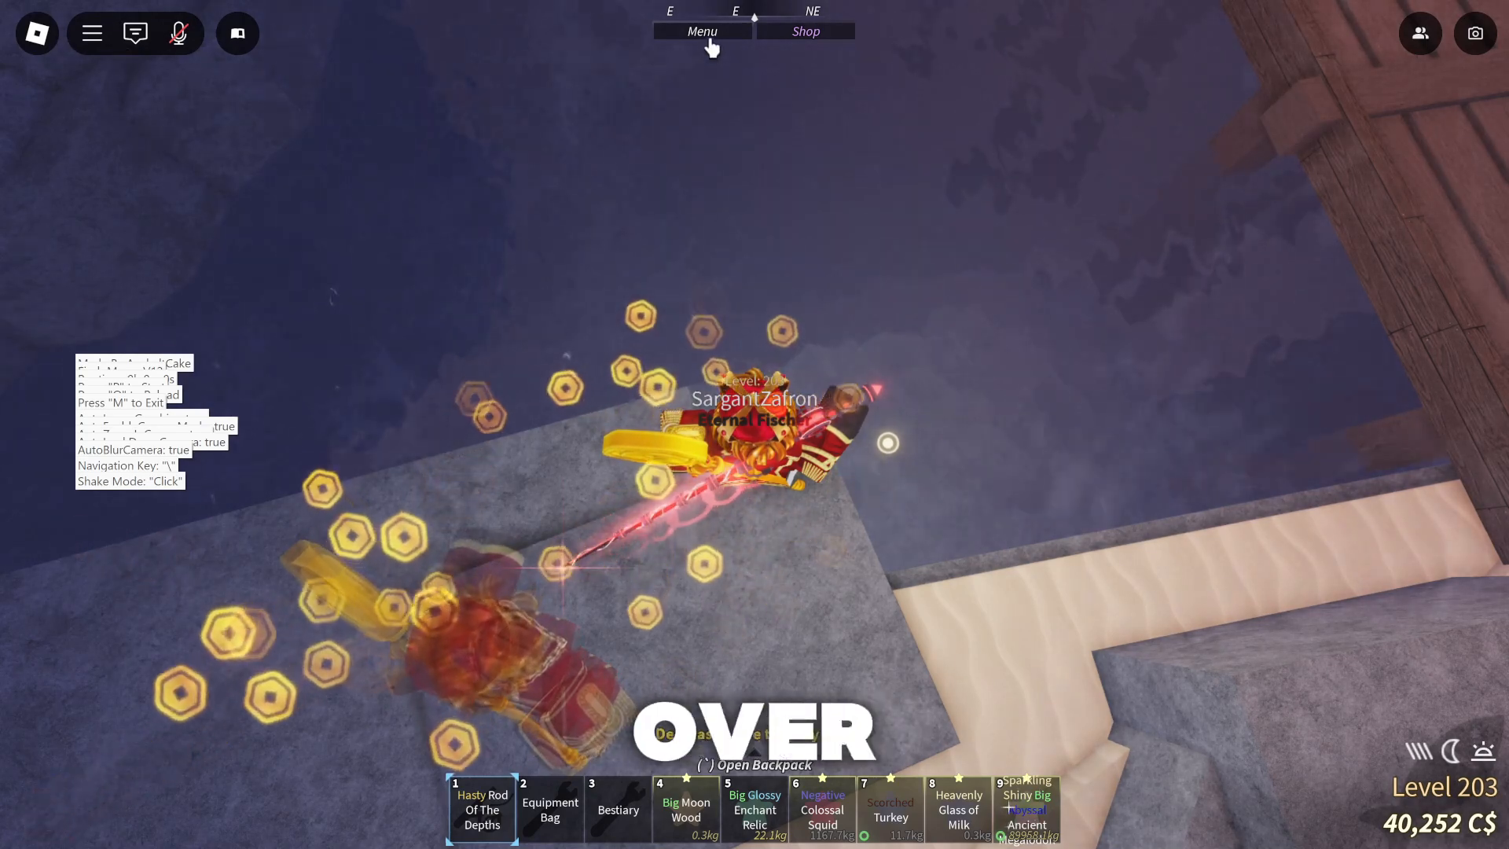
Enable camera mode, let the macro auto-fish, then open the backpack of caught fish.
left_click(1474, 33)
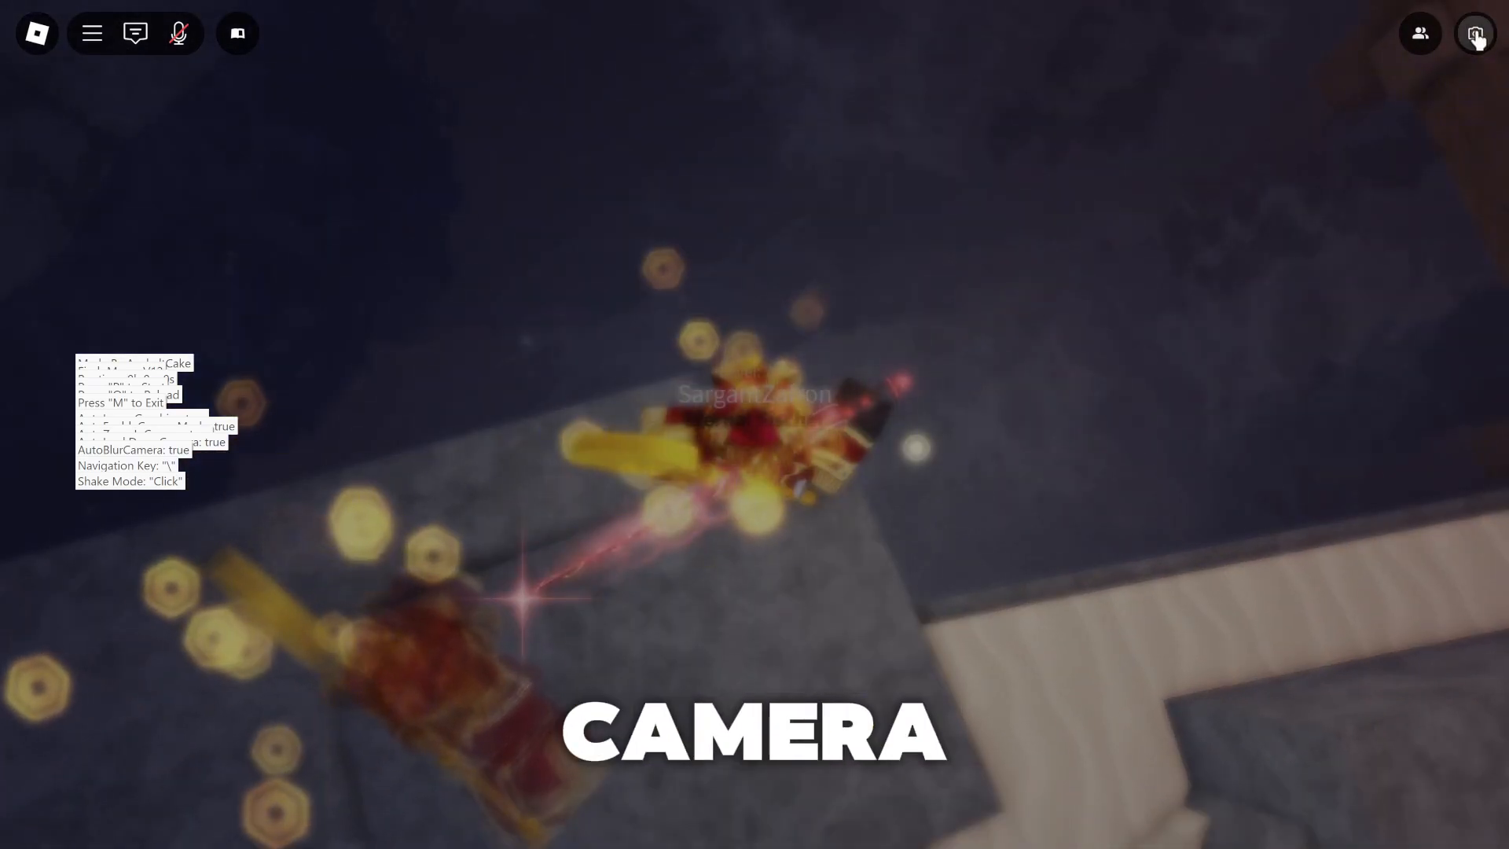
left_click(1475, 33)
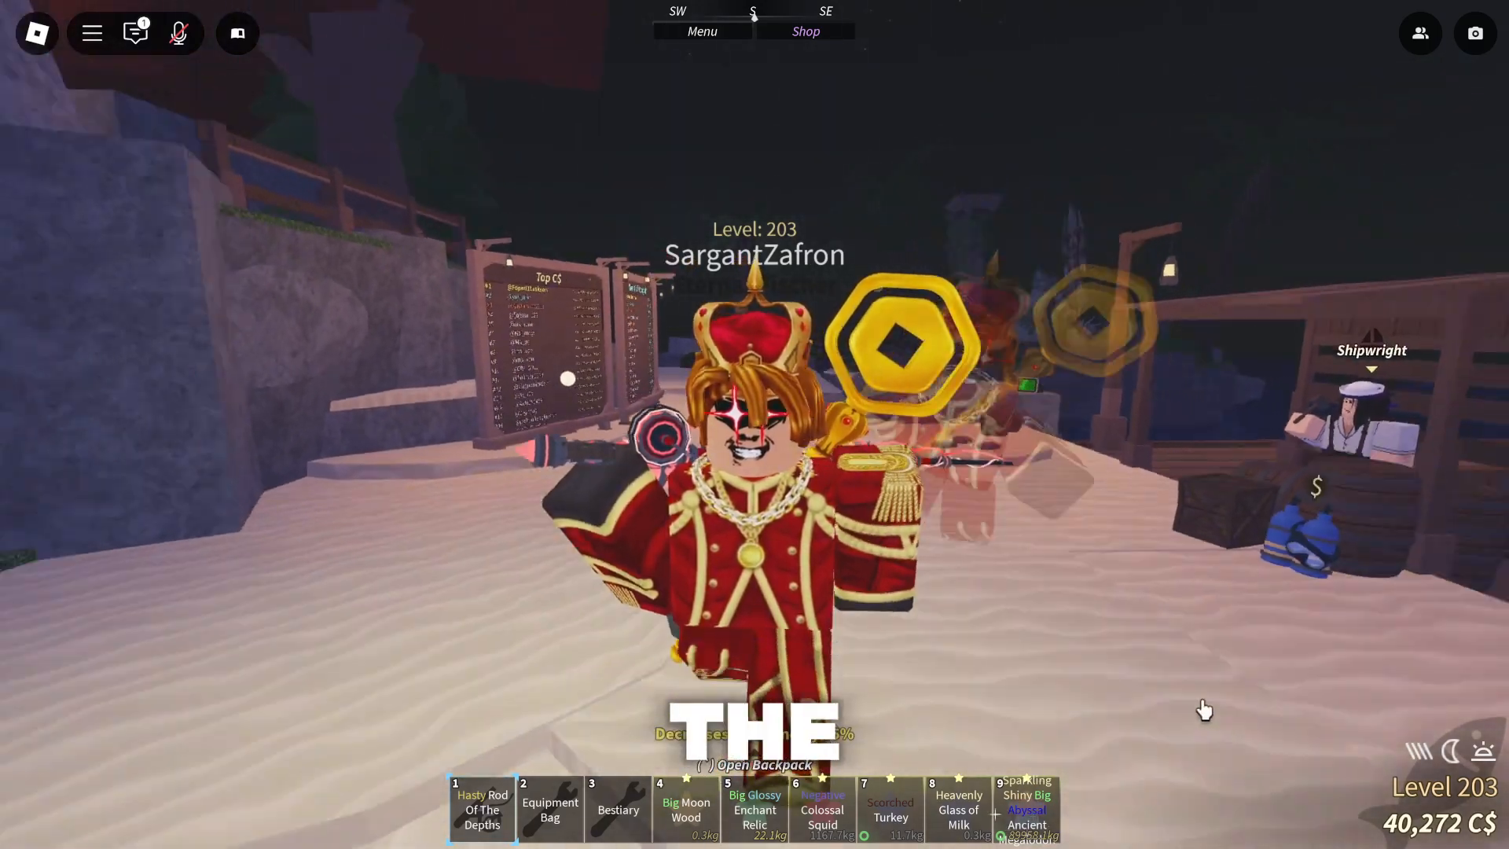
key("`")
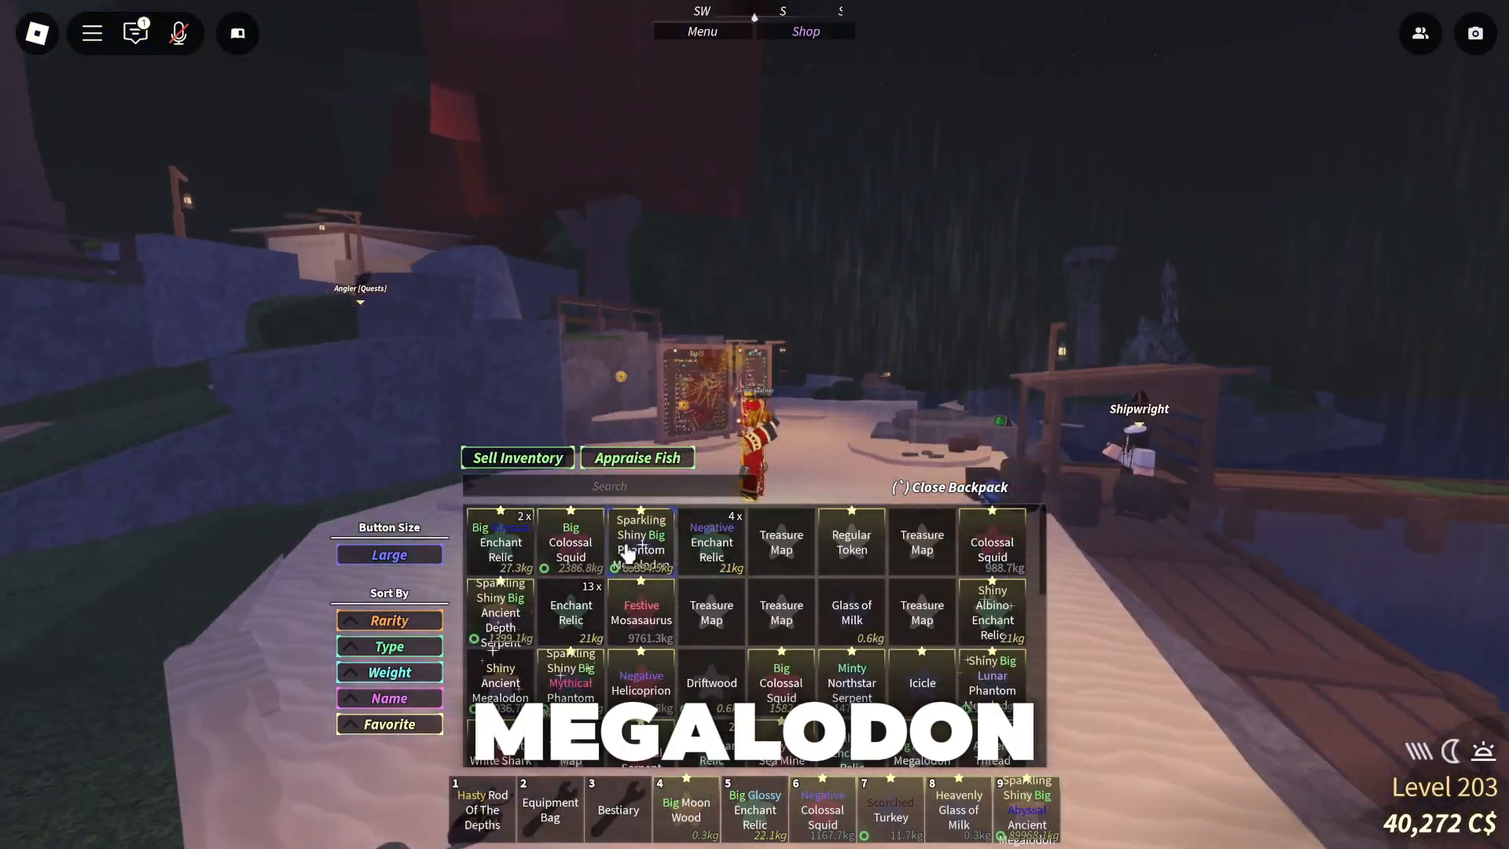